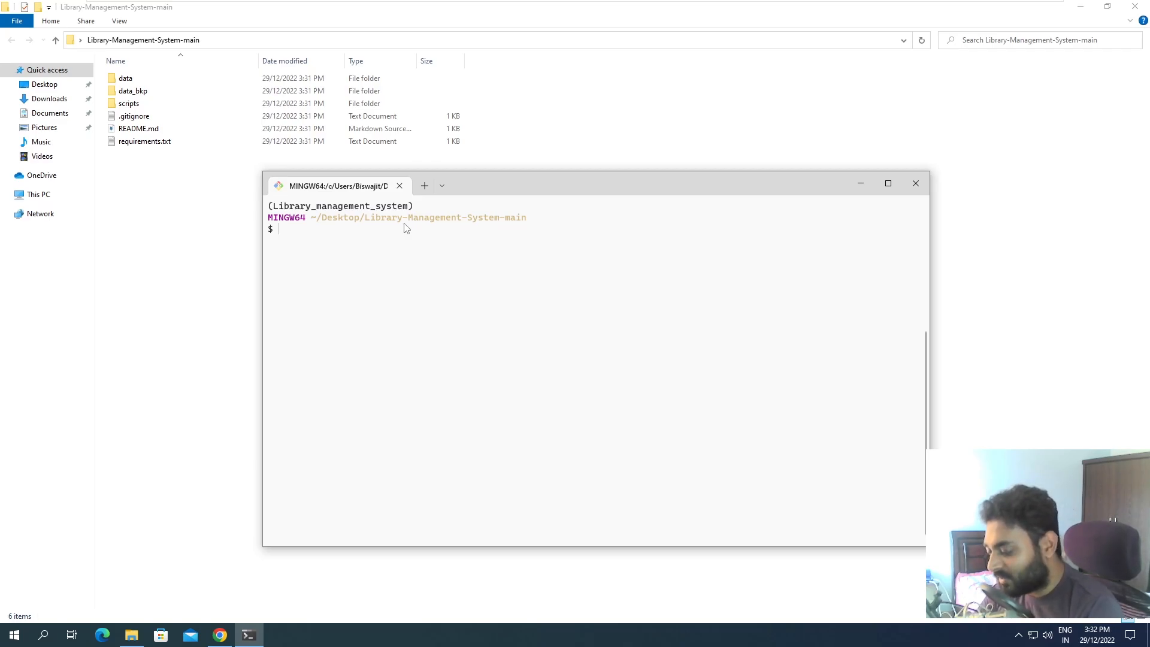
Step: Change into the project's scripts/ folder
text(cd sc)
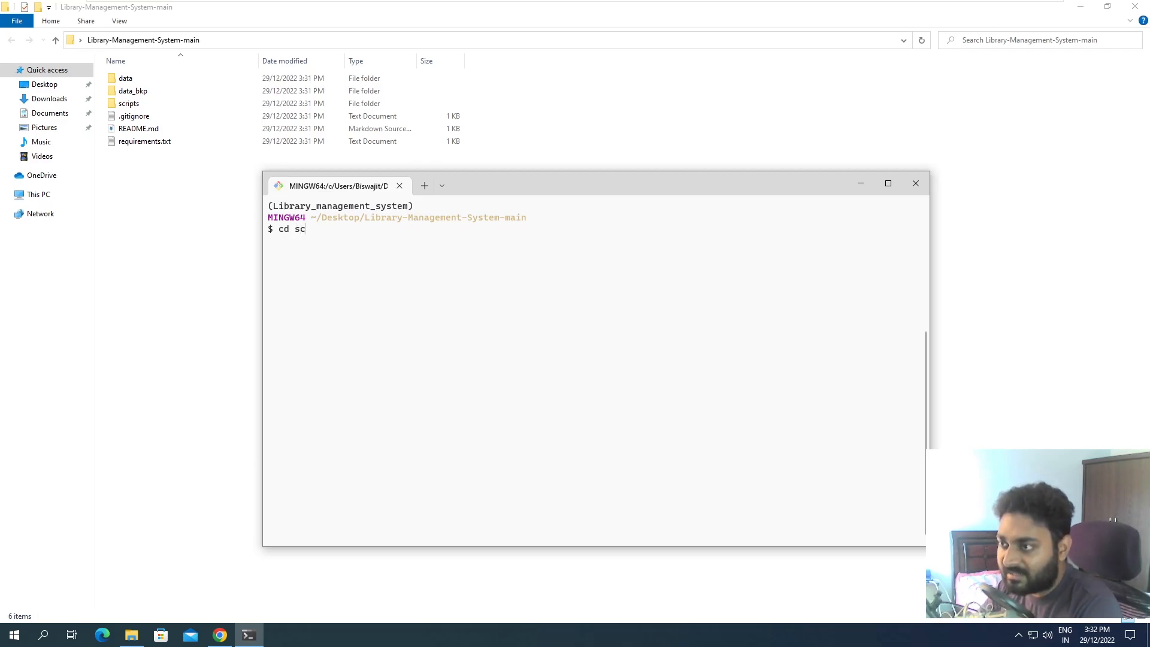
text(ripts/)
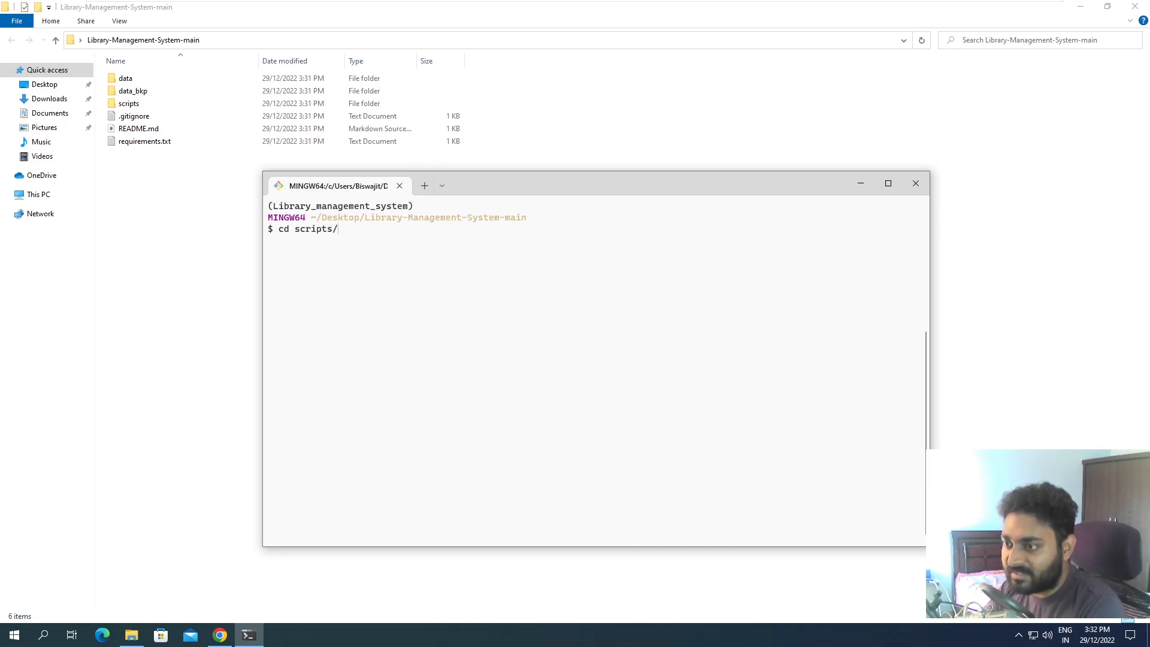
key(Return)
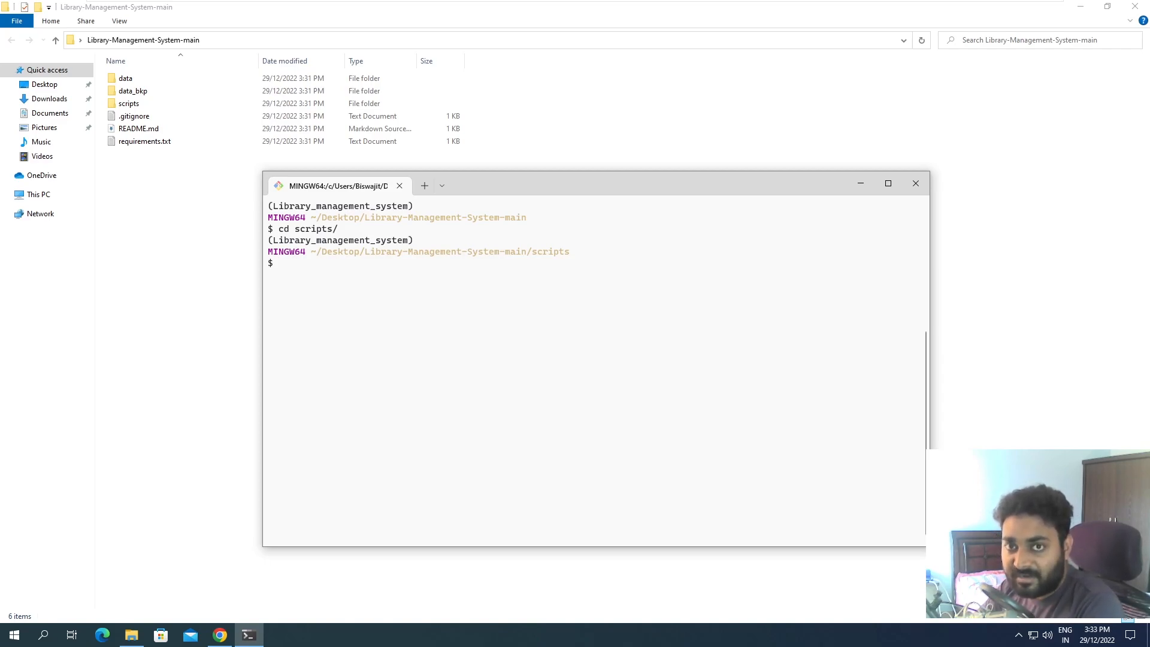
Step: Launch the library management app with python main.py
click(133, 91)
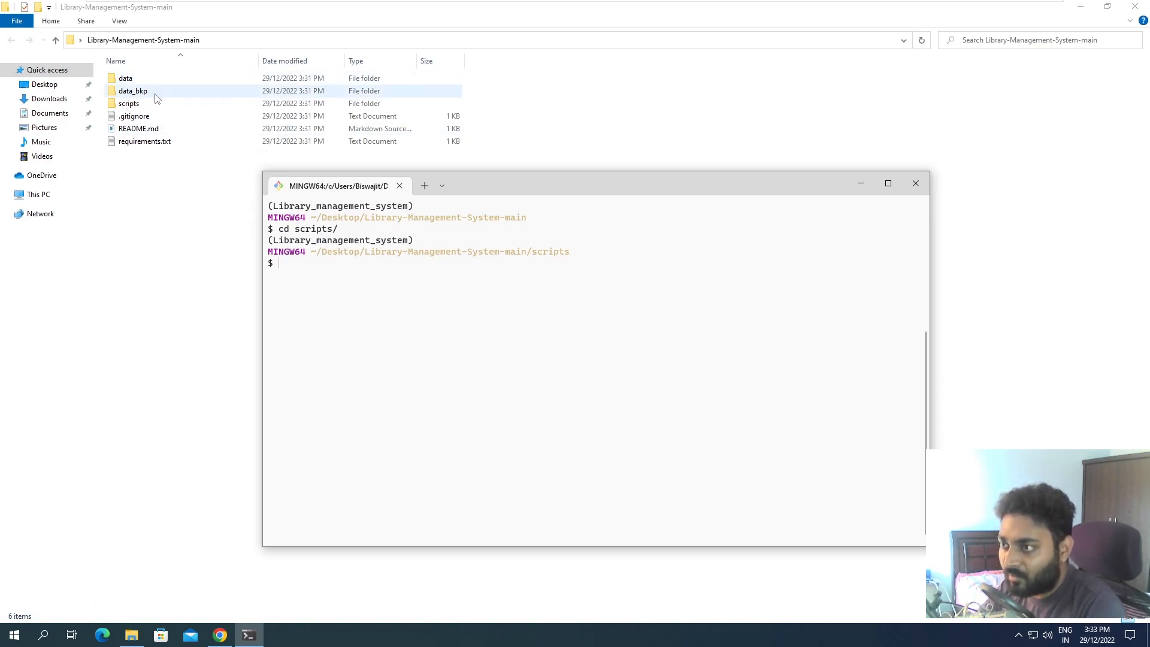
double_click(128, 103)
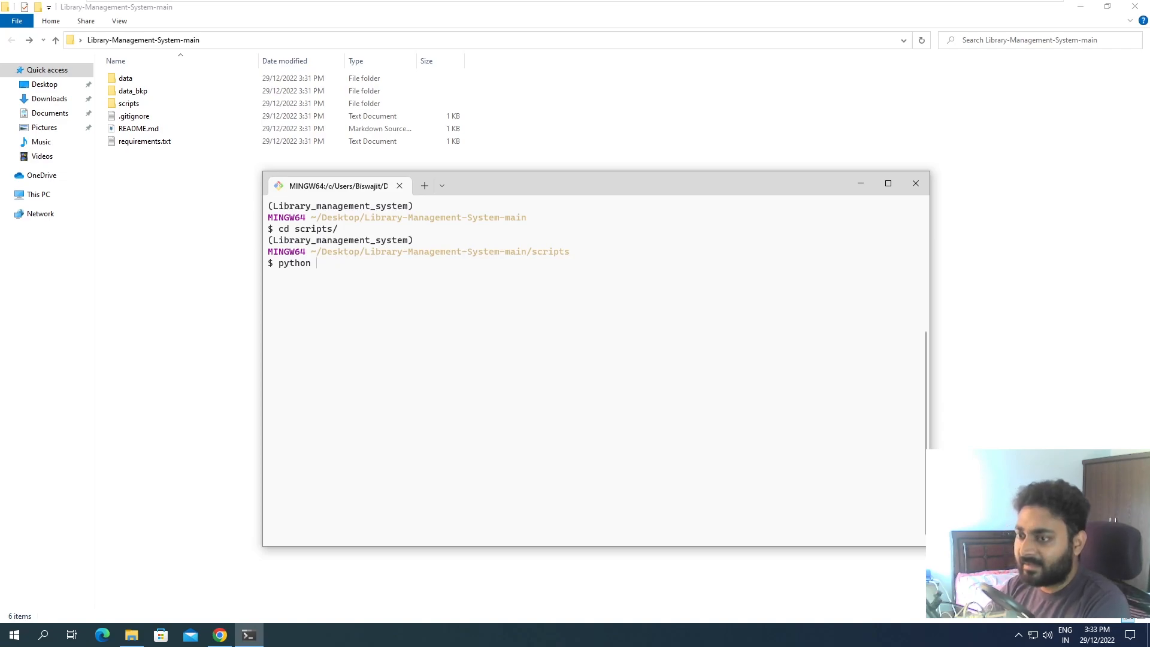
text(main.)
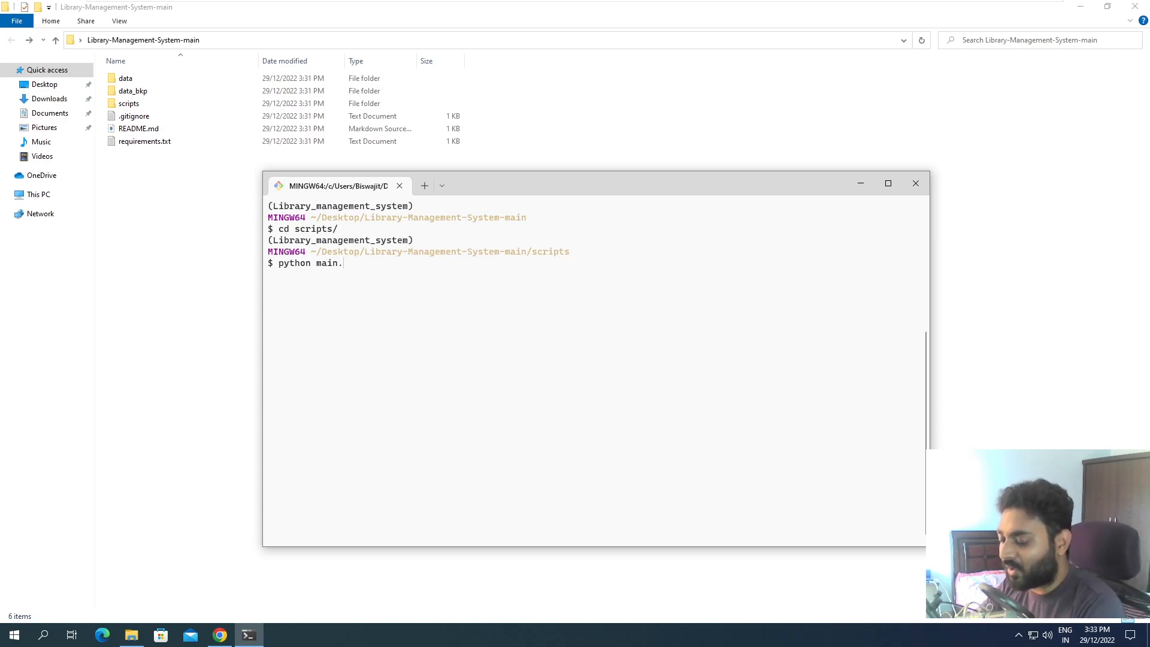
key(Return)
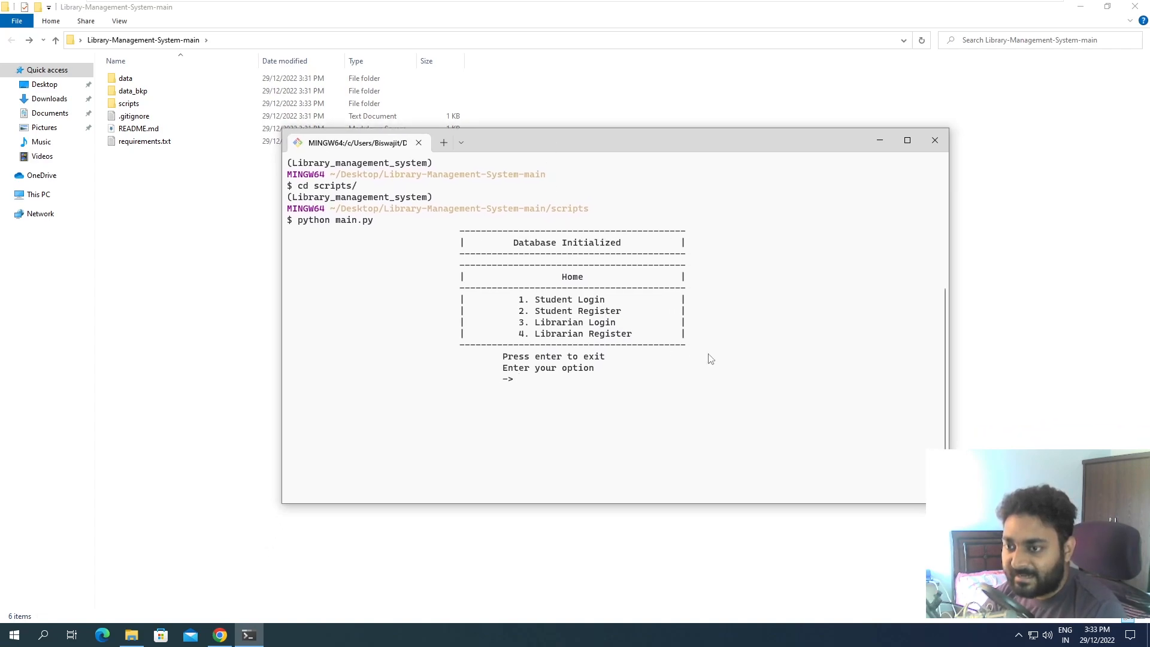
mouse_move(754, 359)
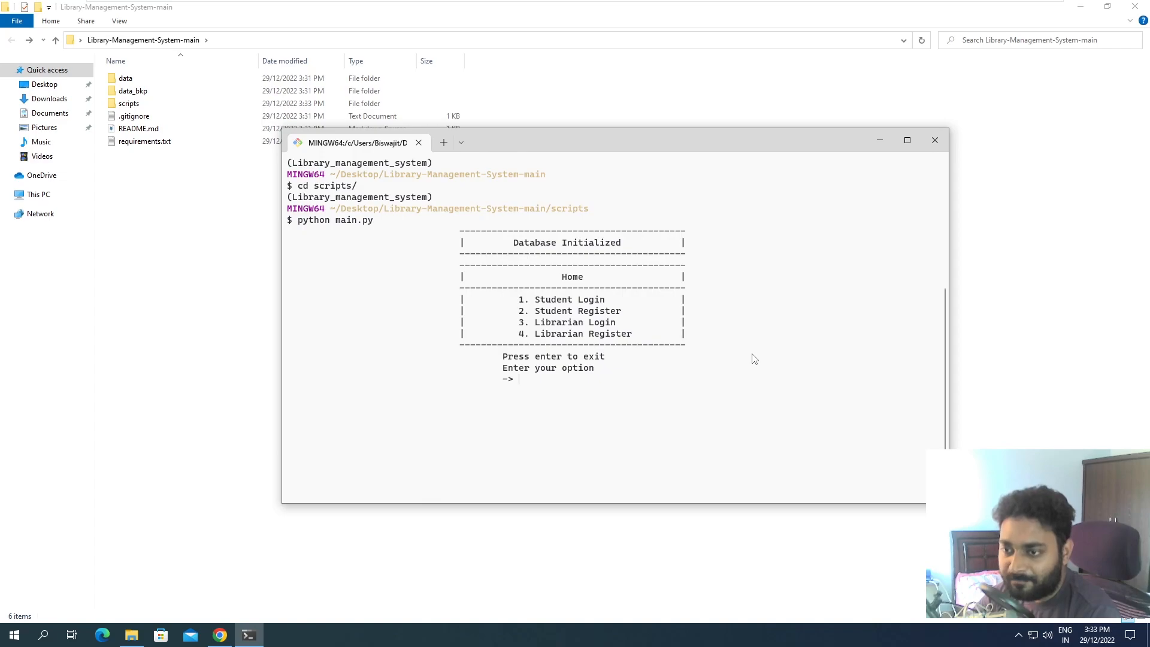
mouse_move(539, 233)
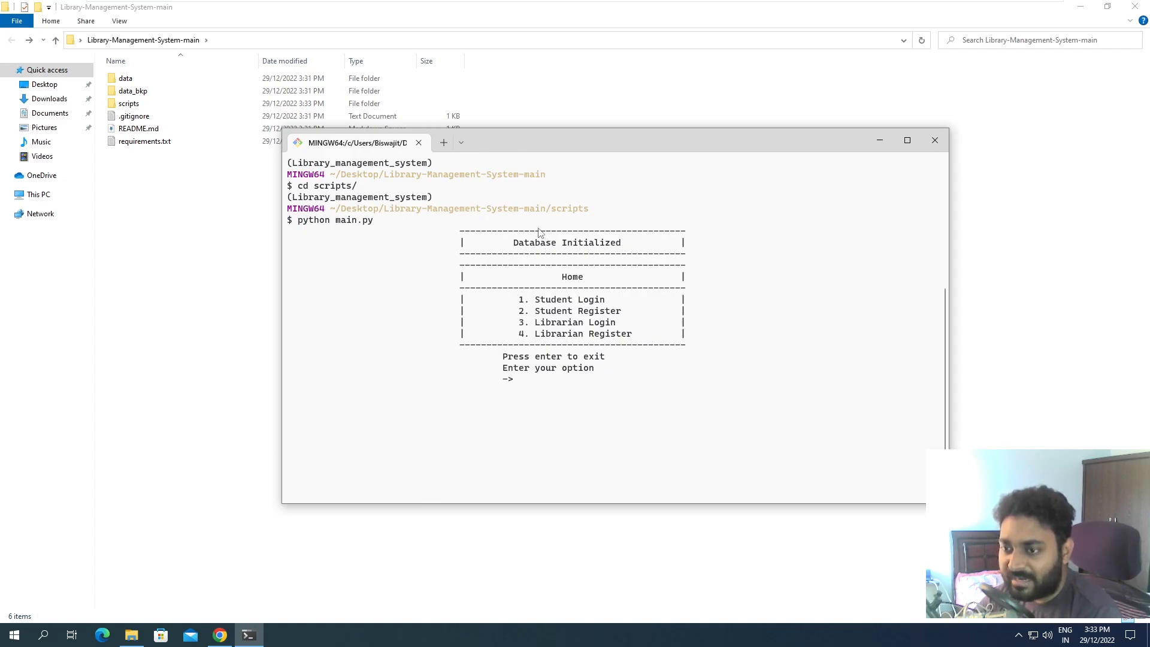
mouse_move(690, 391)
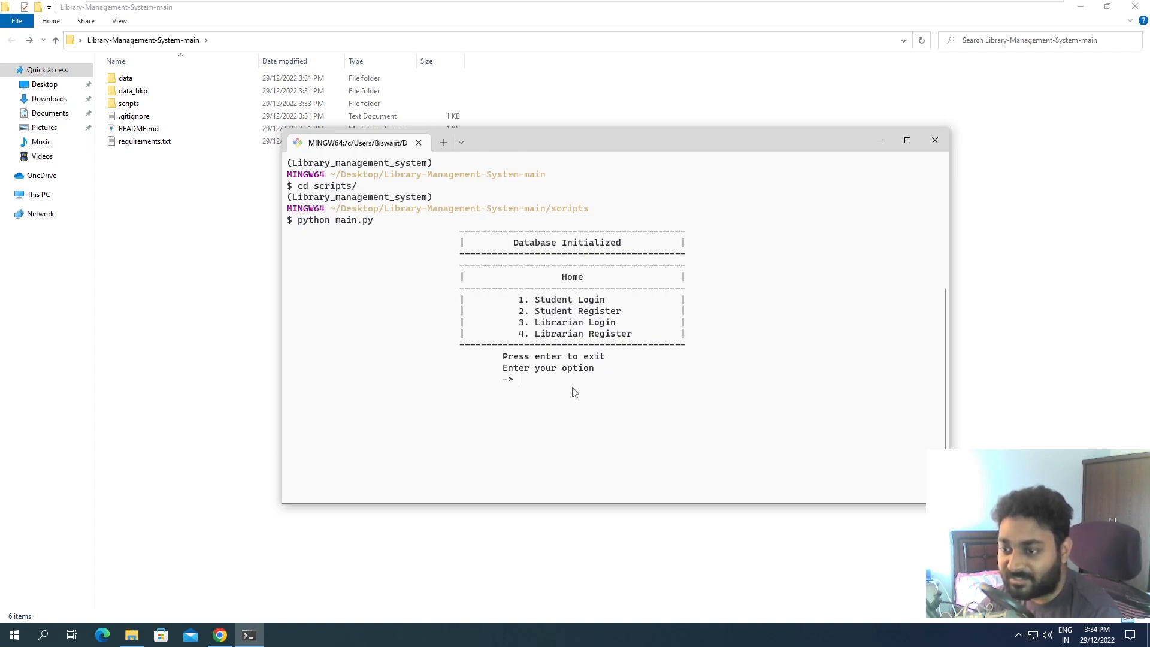
mouse_move(504, 360)
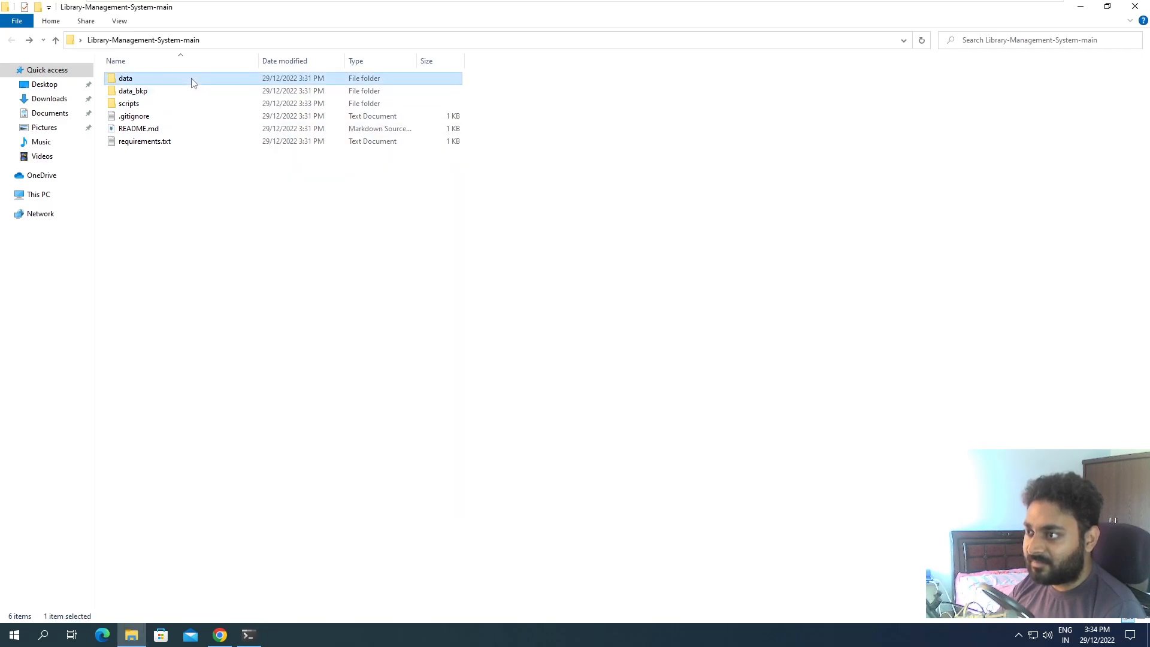
Step: Open the data folder, view all_borrows.csv, then return to the project folder
double_click(125, 78)
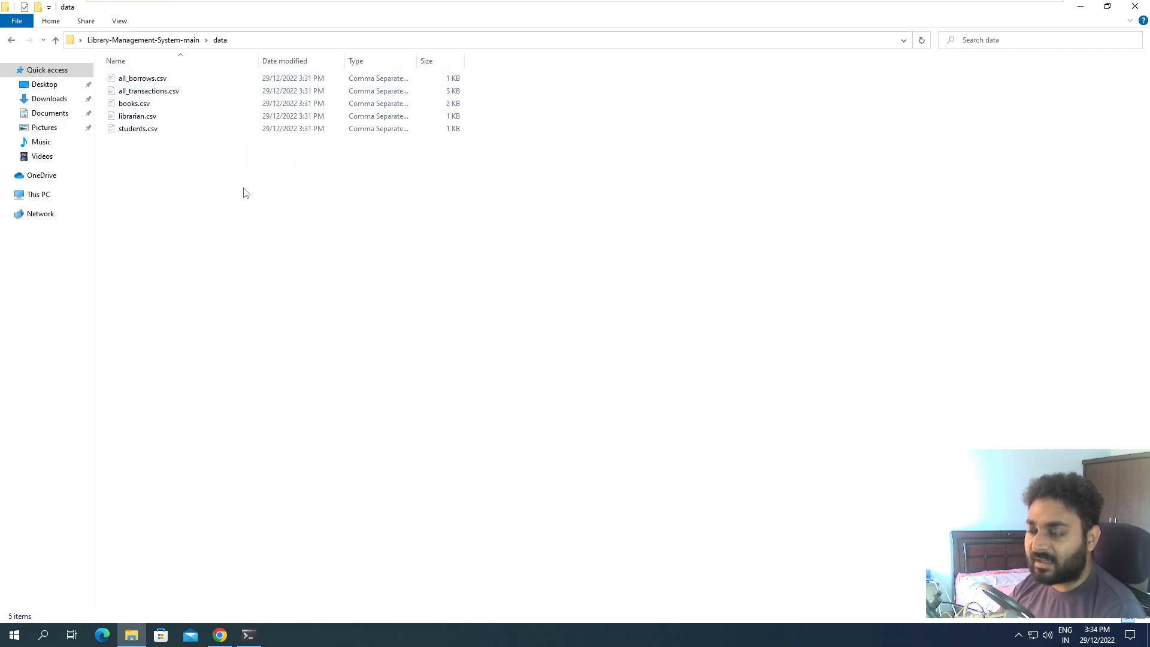
click(143, 78)
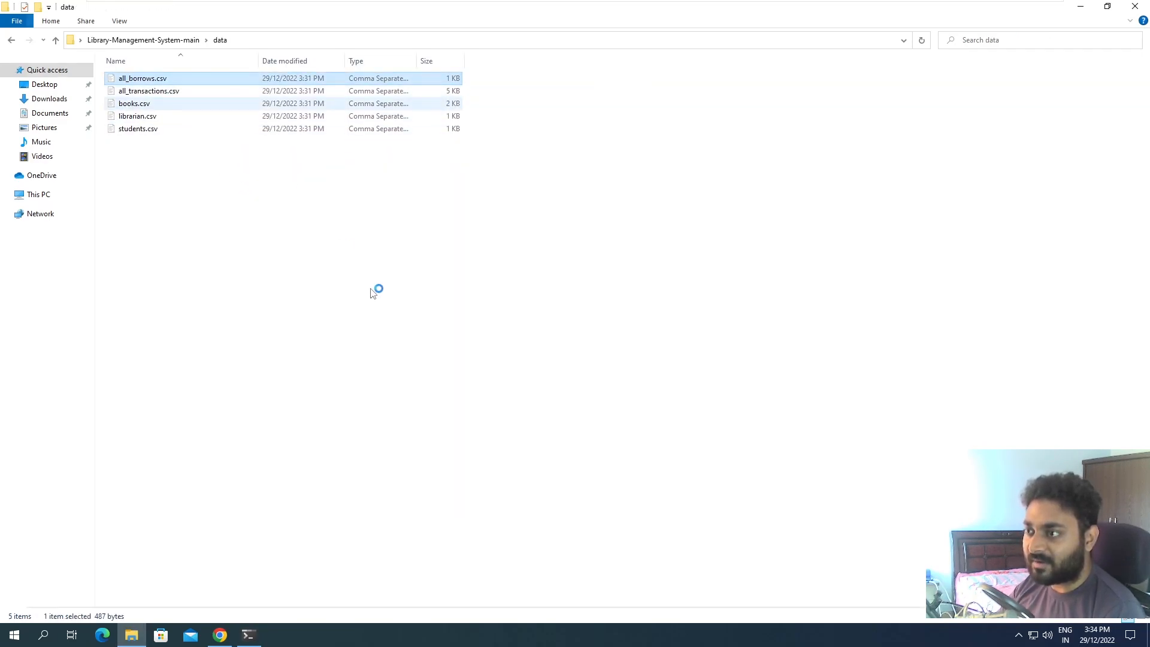
double_click(142, 77)
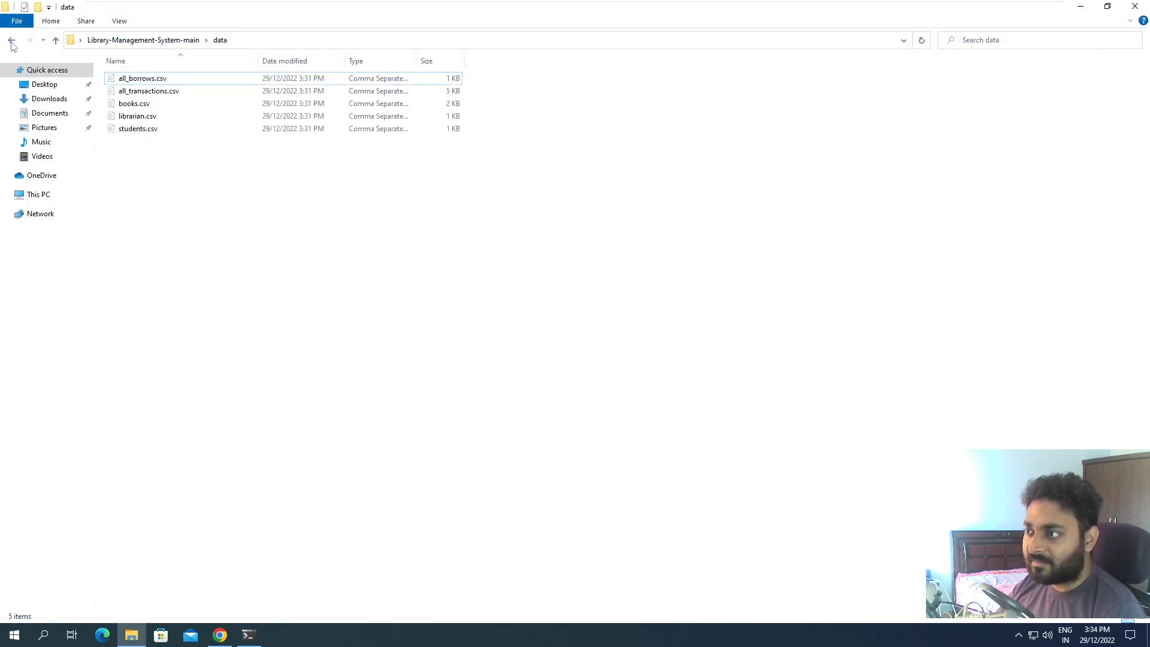
click(10, 40)
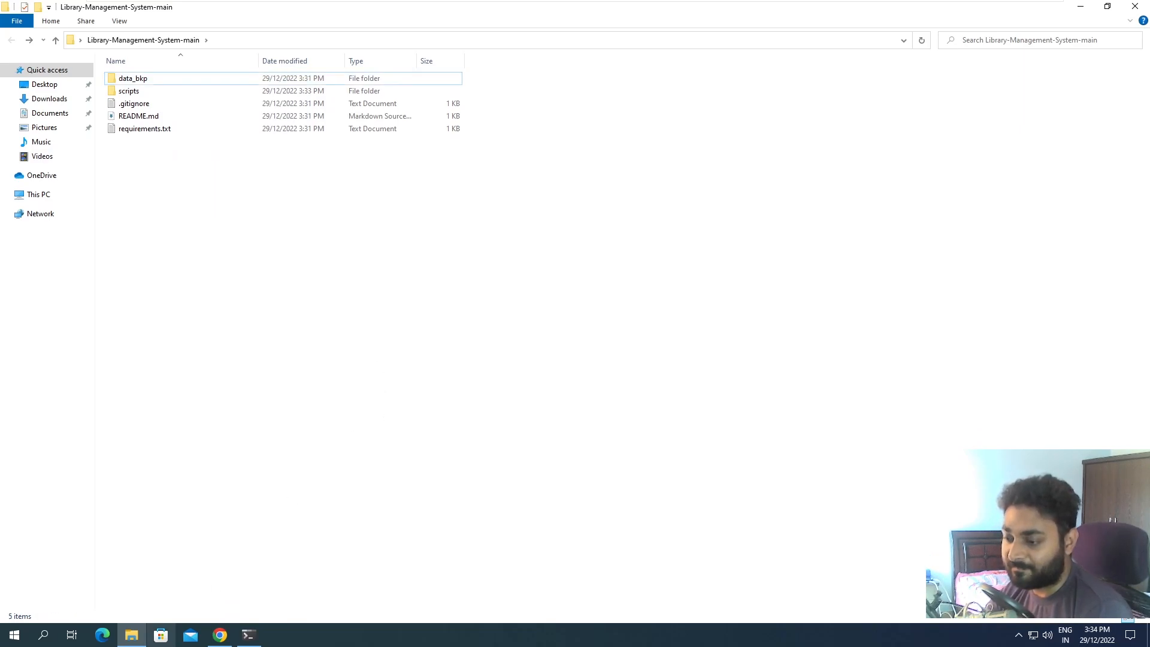
Step: Relaunch python main.py in the Git Bash window
click(248, 635)
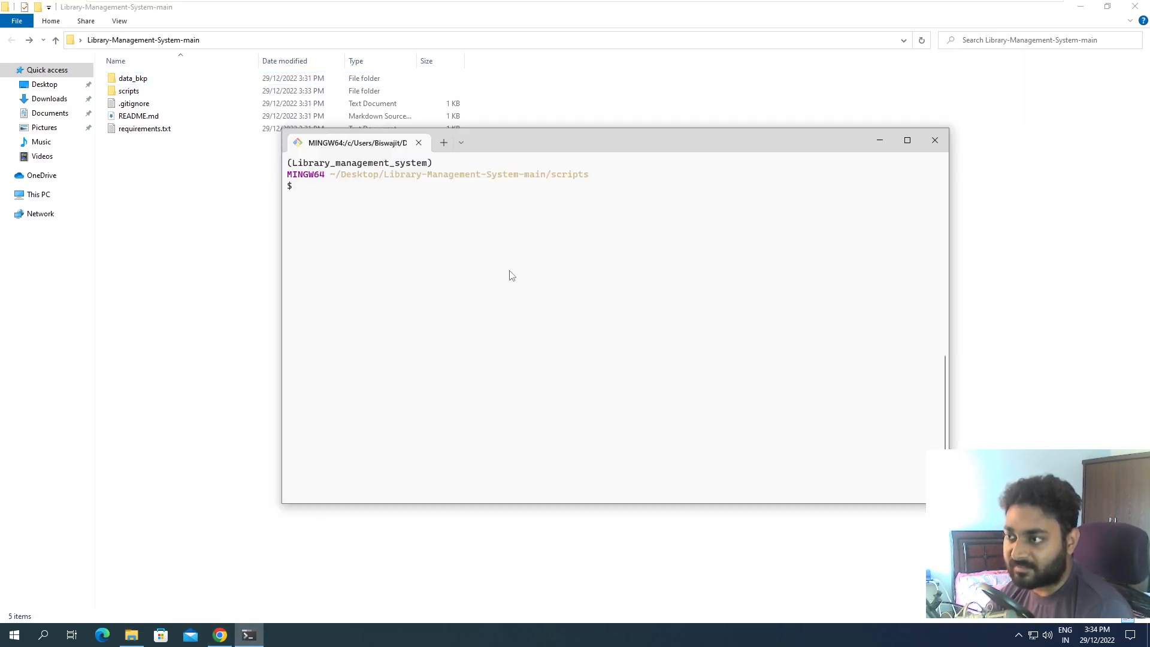
mouse_move(525, 272)
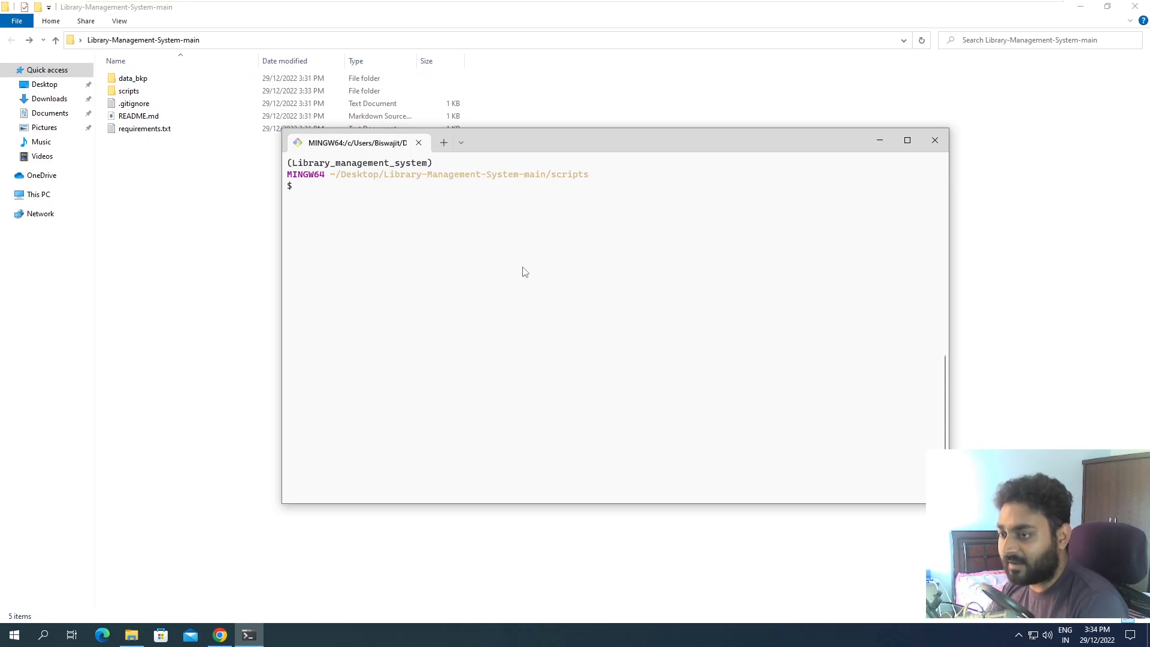
text(python main.py)
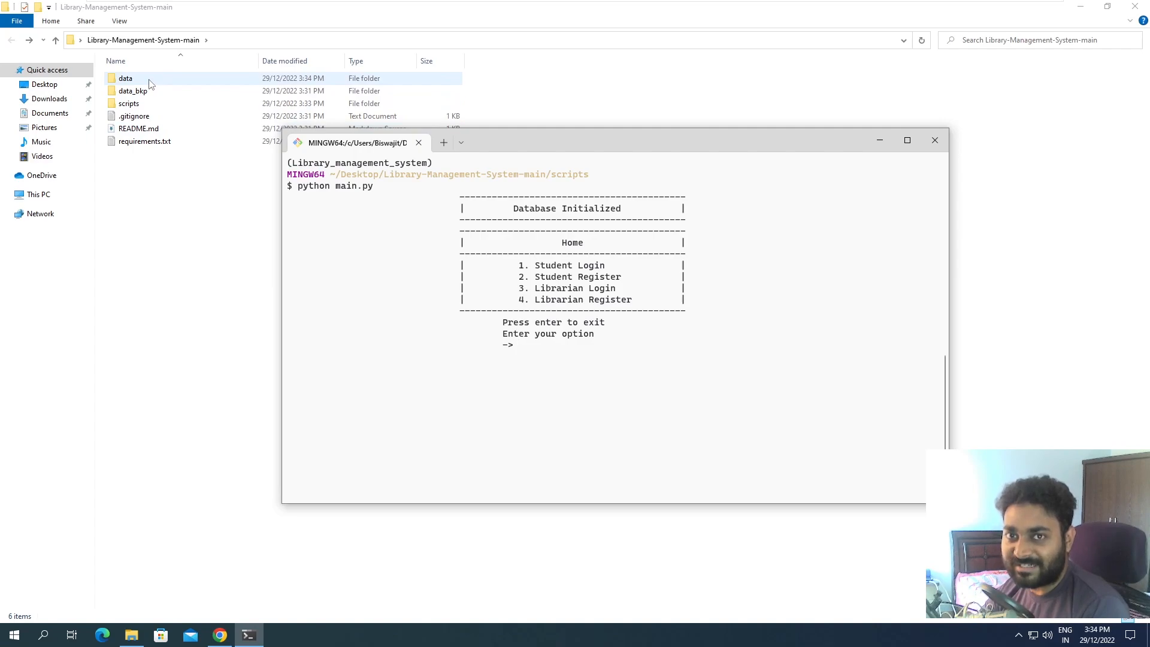
double_click(124, 79)
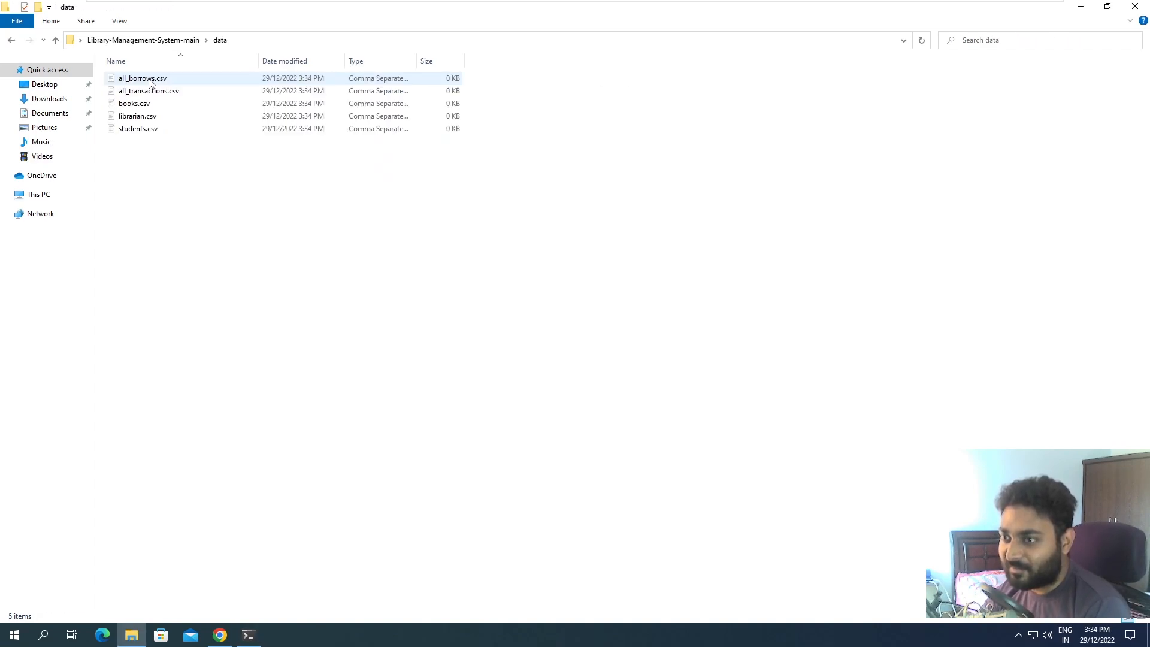
key(ctrl+a)
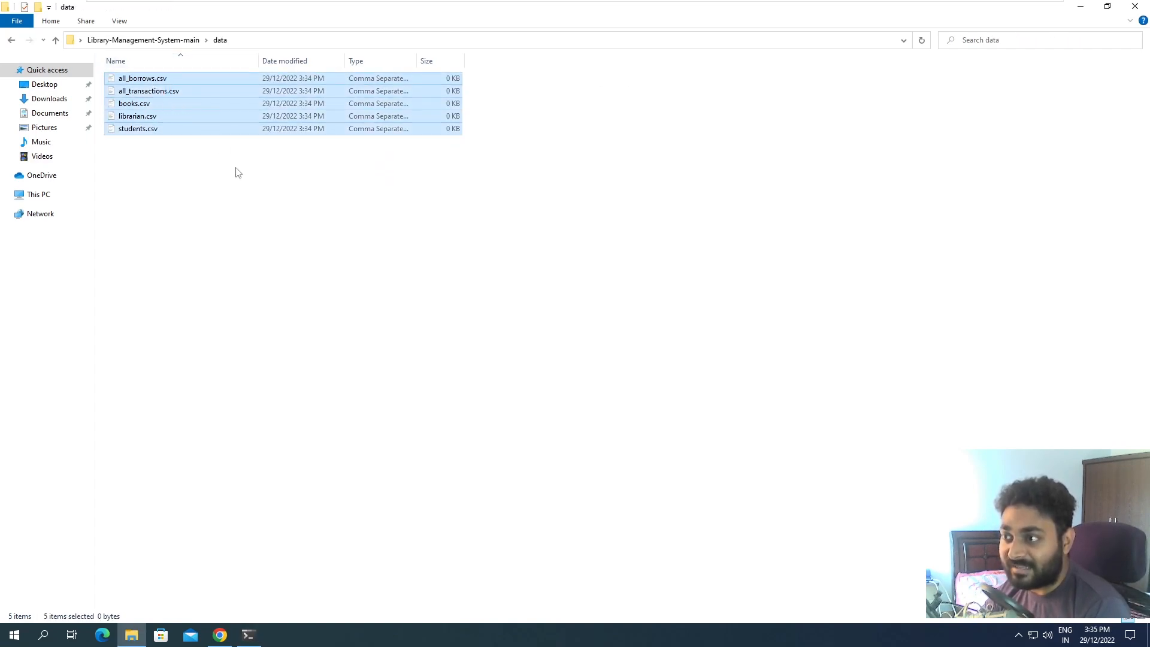
click(287, 274)
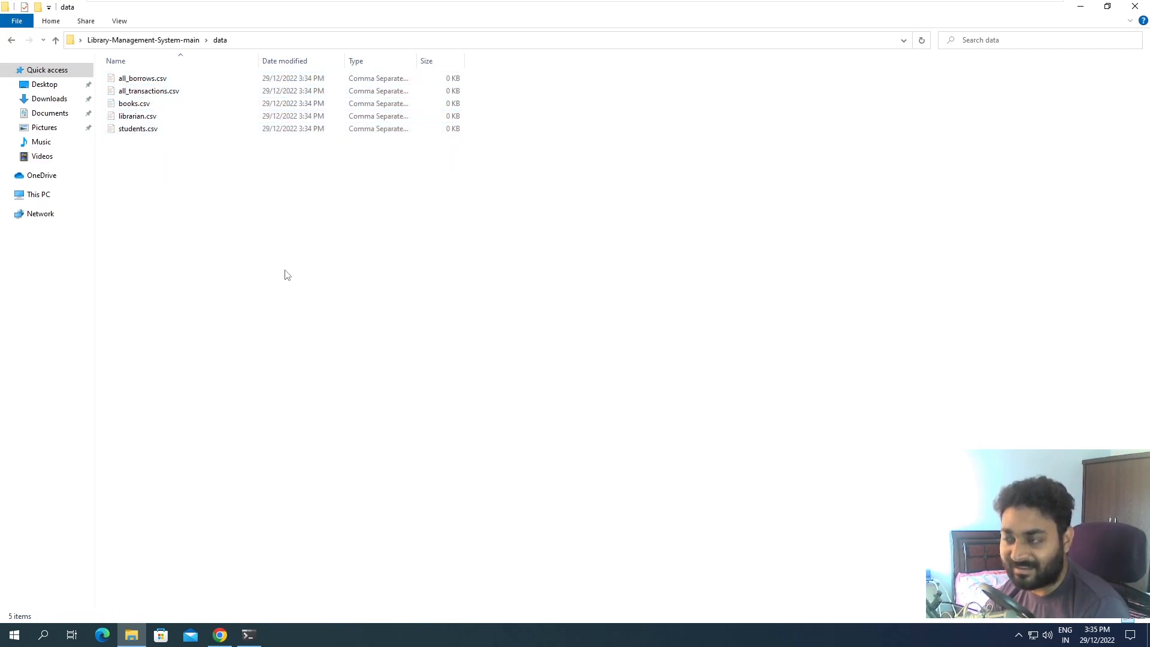
click(55, 39)
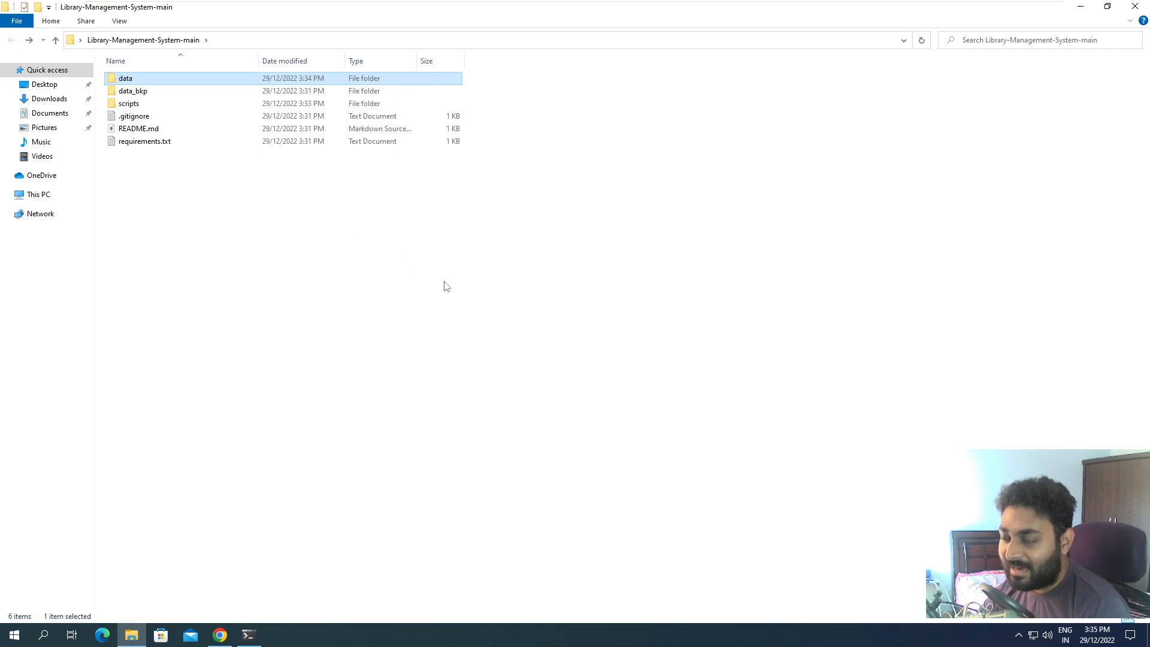
click(248, 634)
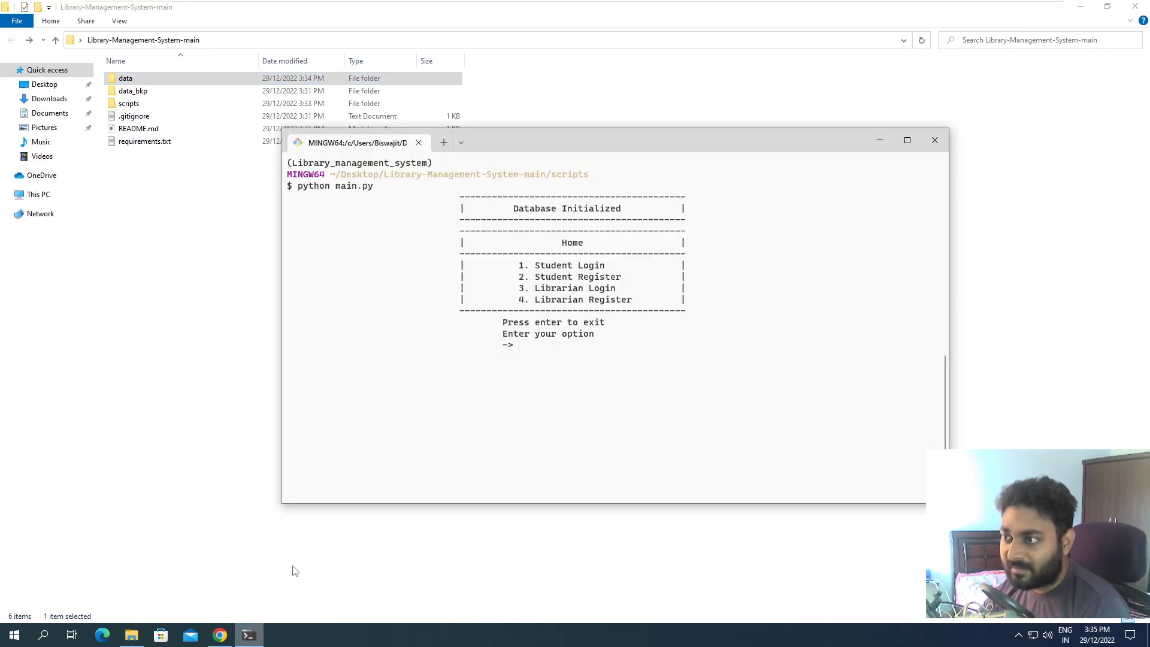
double_click(125, 78)
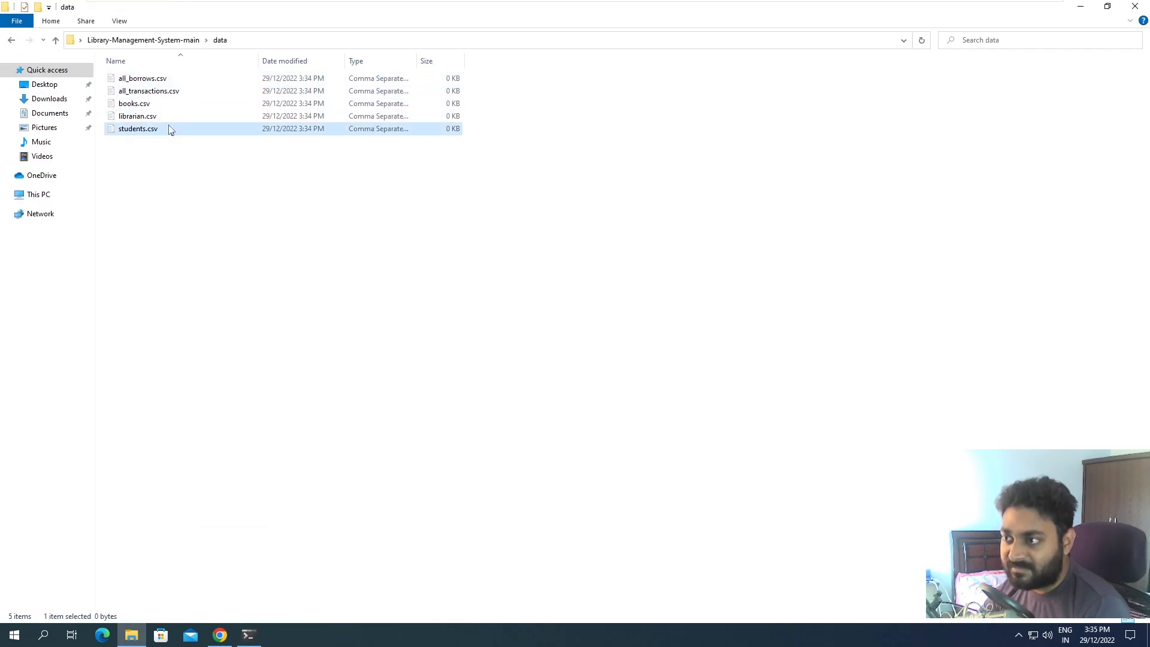
key(ctrl+a)
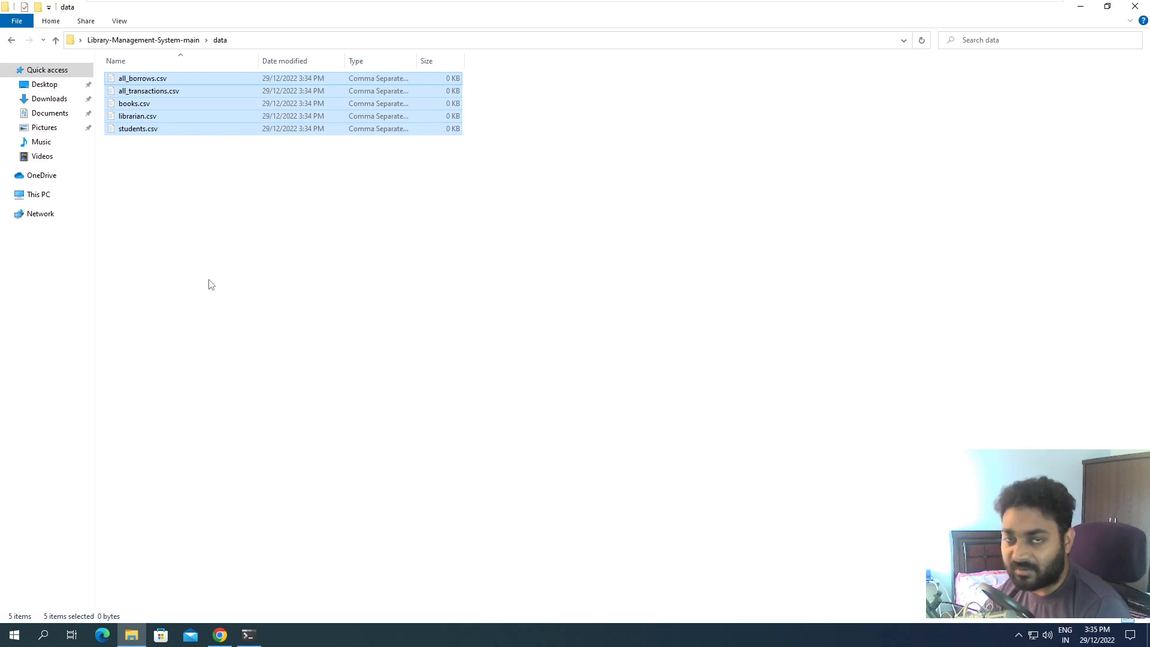
click(55, 40)
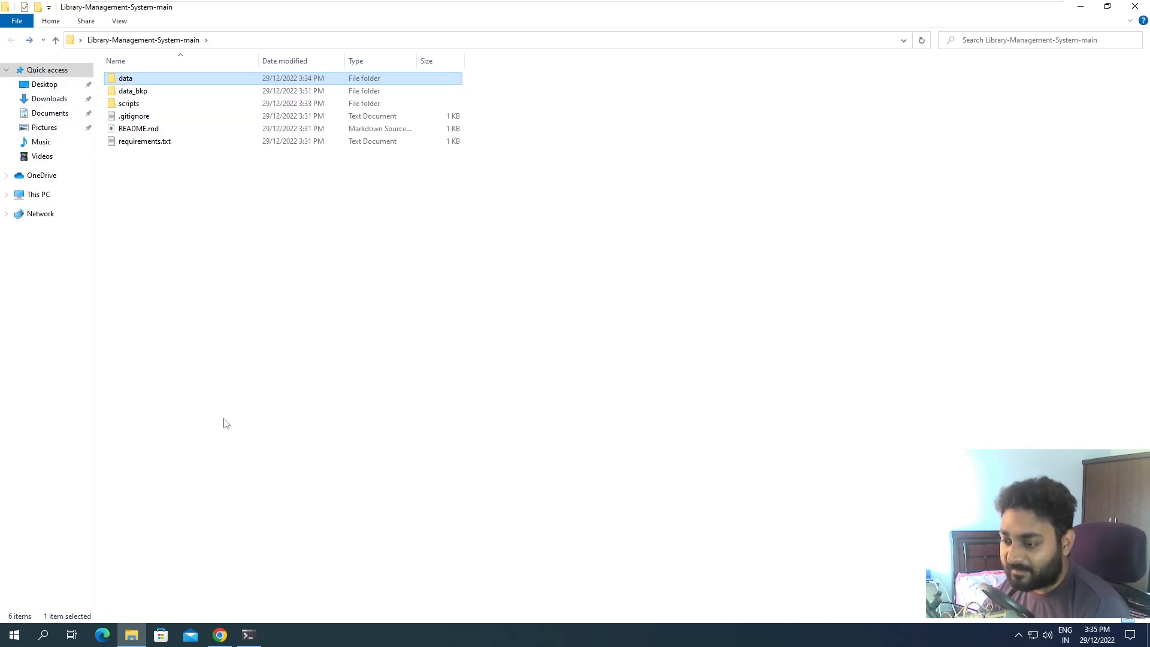
click(244, 483)
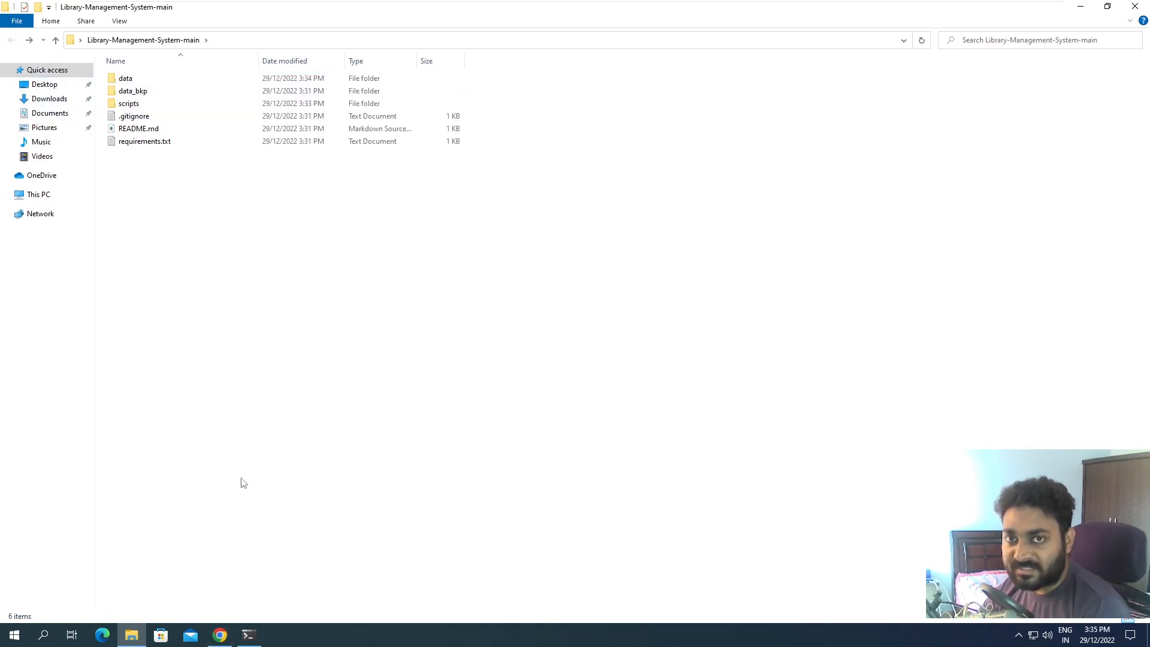
click(147, 78)
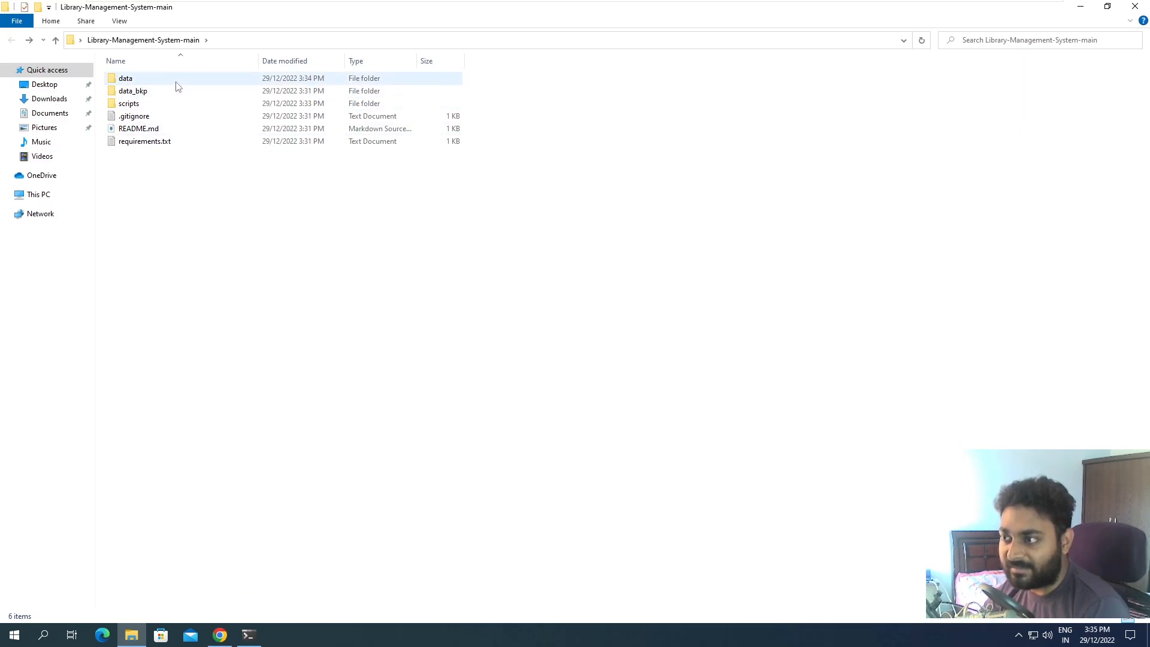
click(125, 78)
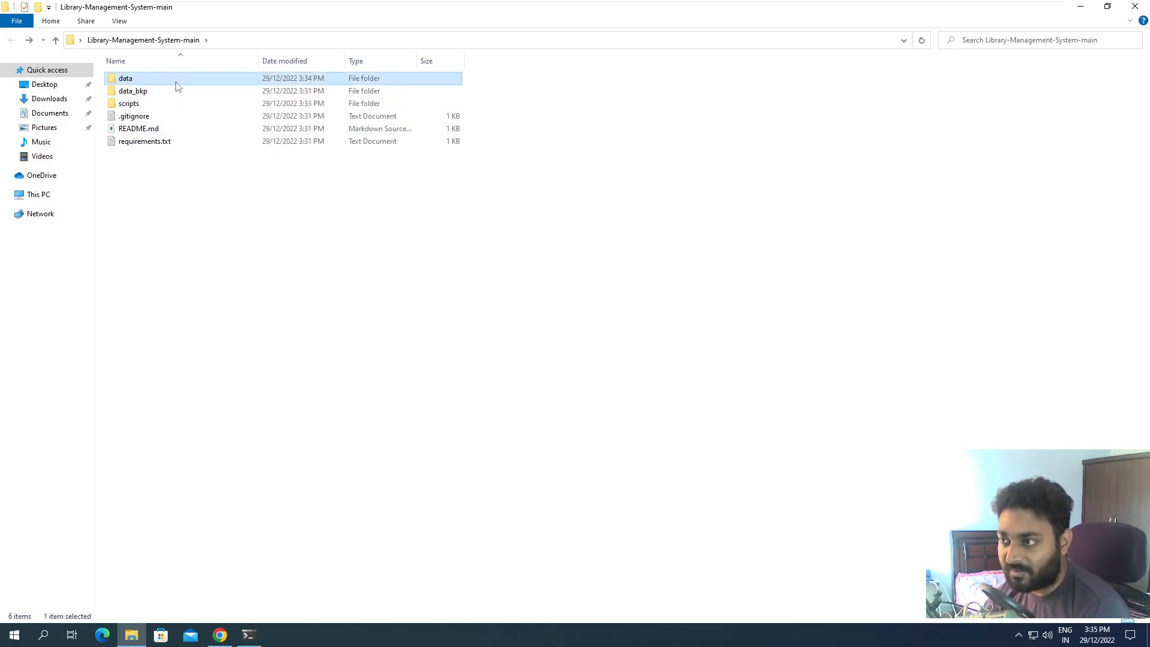
double_click(125, 78)
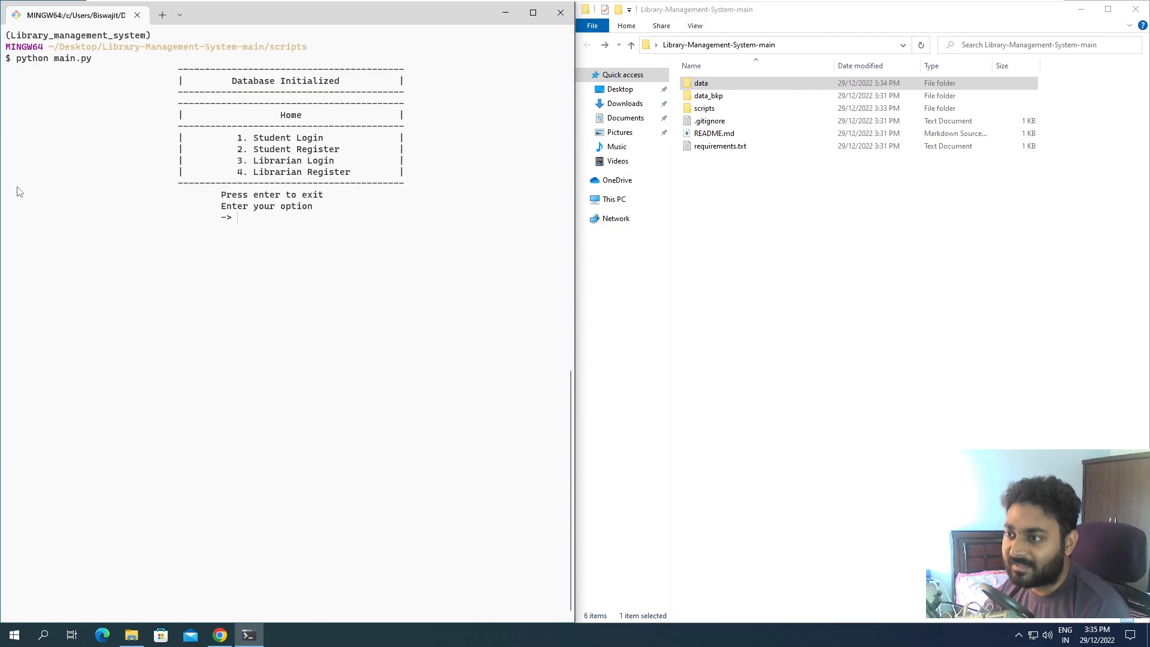
mouse_move(272, 245)
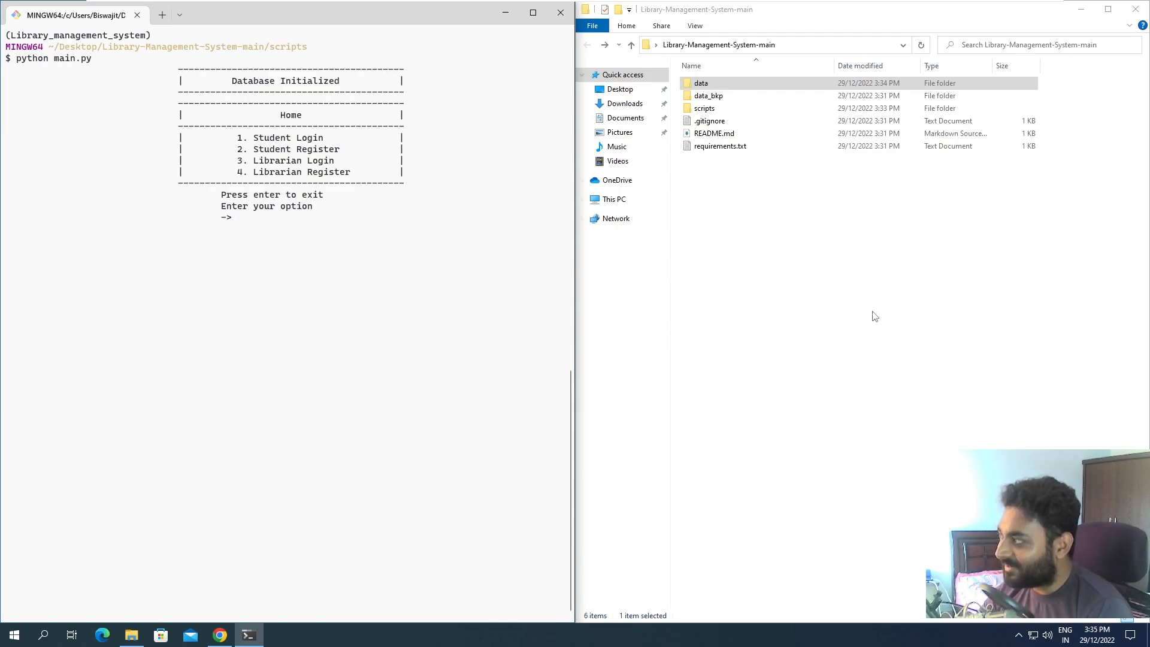
mouse_move(539, 298)
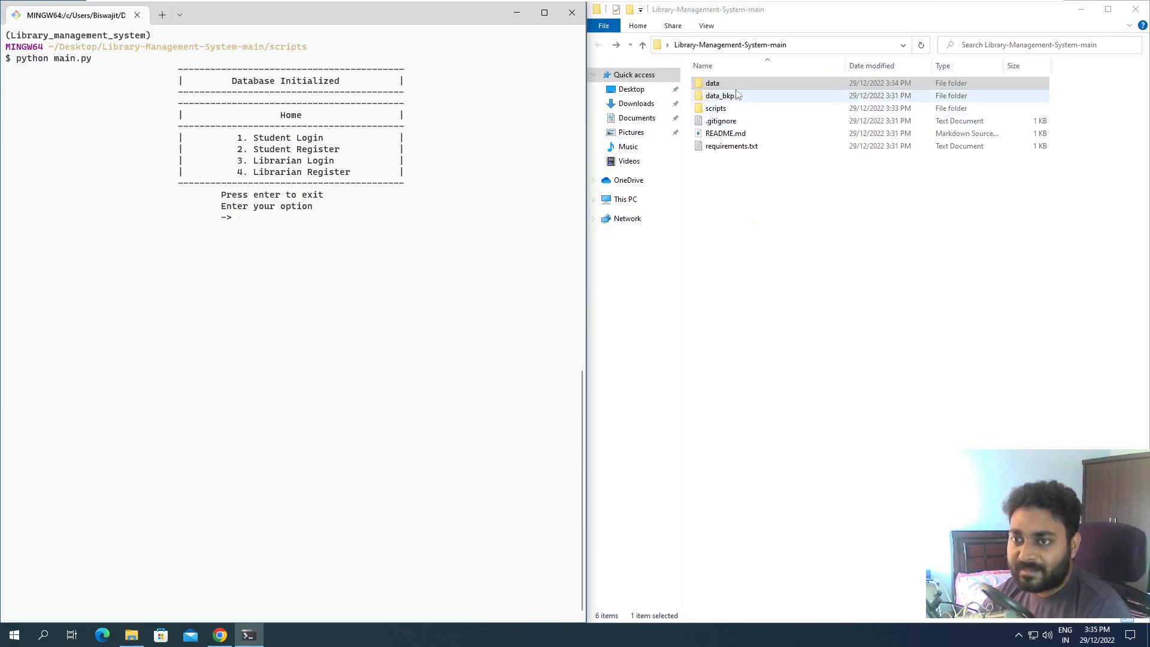
Step: Open the rebuilt data folder in File Explorer
double_click(712, 82)
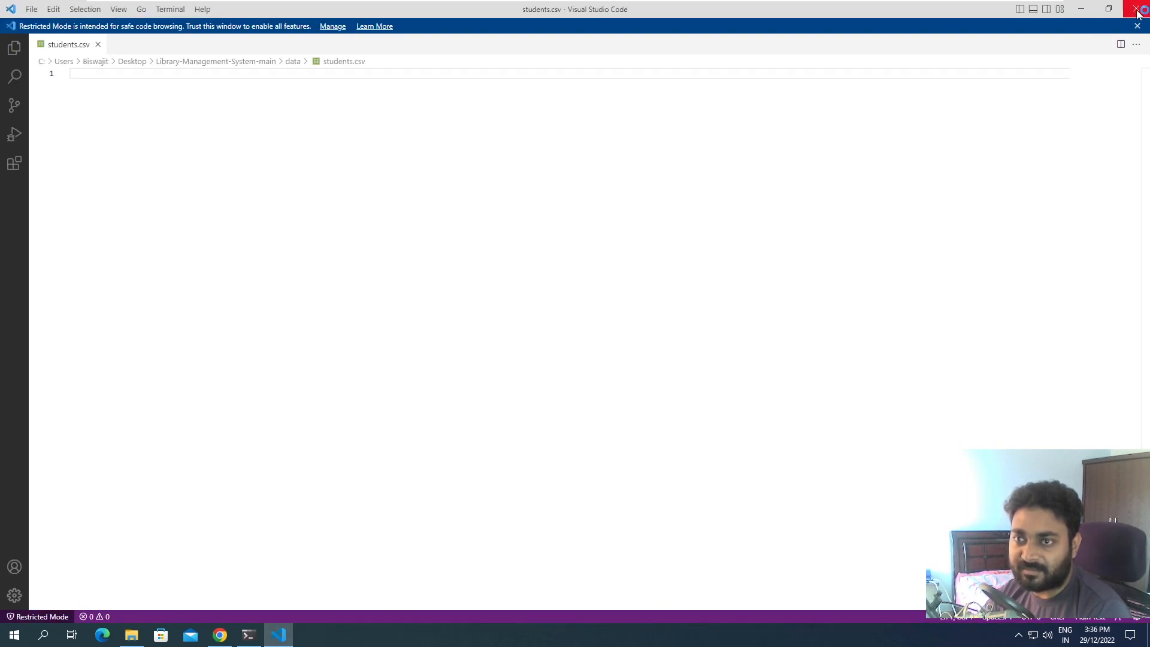
Step: Close Visual Studio Code after seeing students.csv is empty
click(1138, 9)
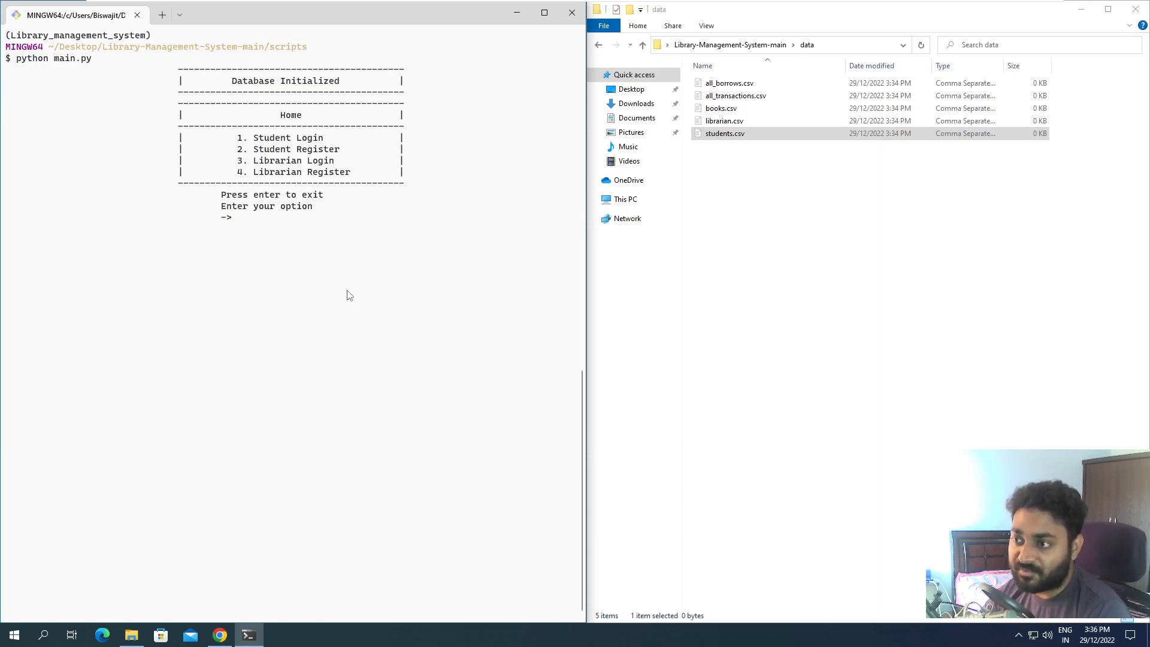
text(3)
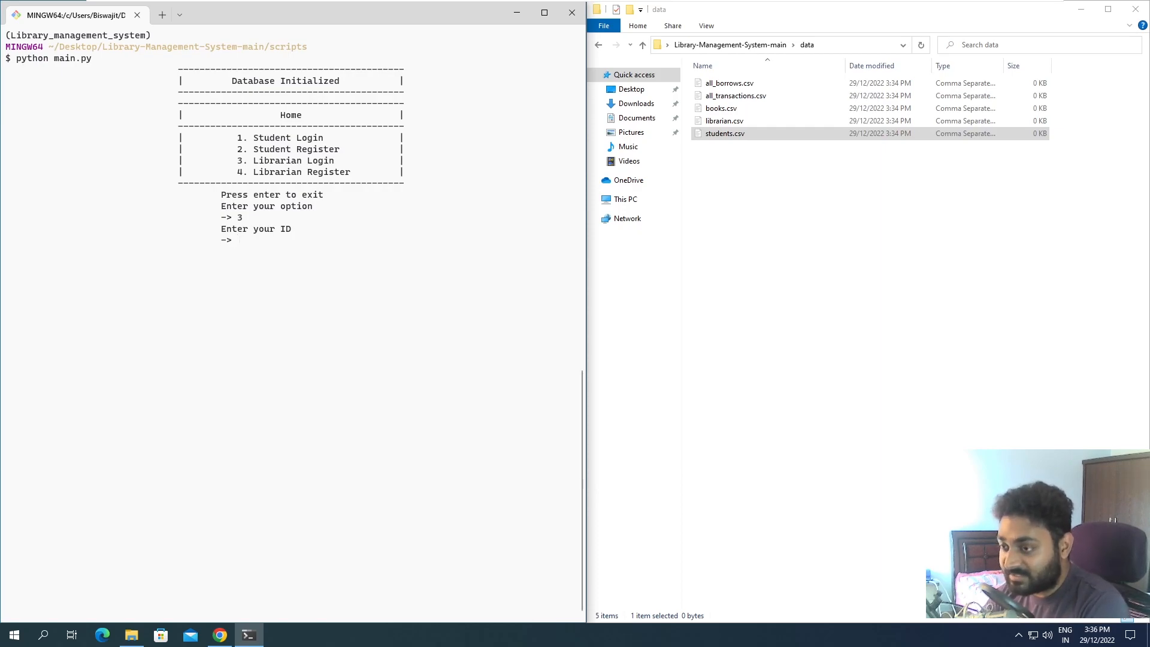
text(biswajit)
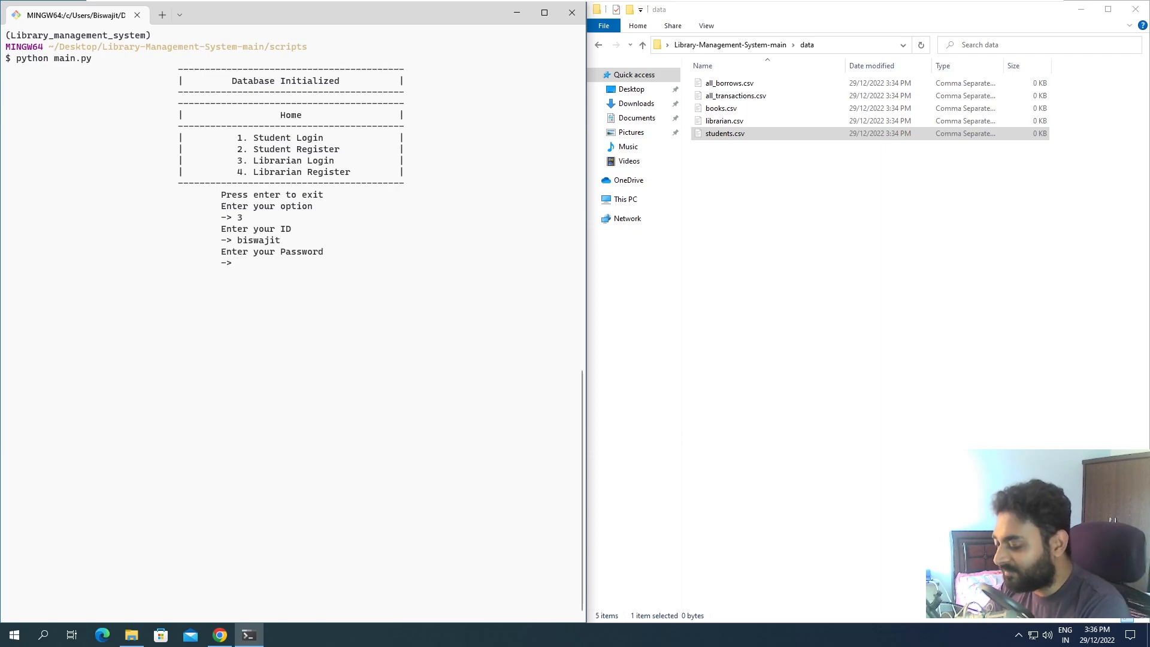
text(xxxx)
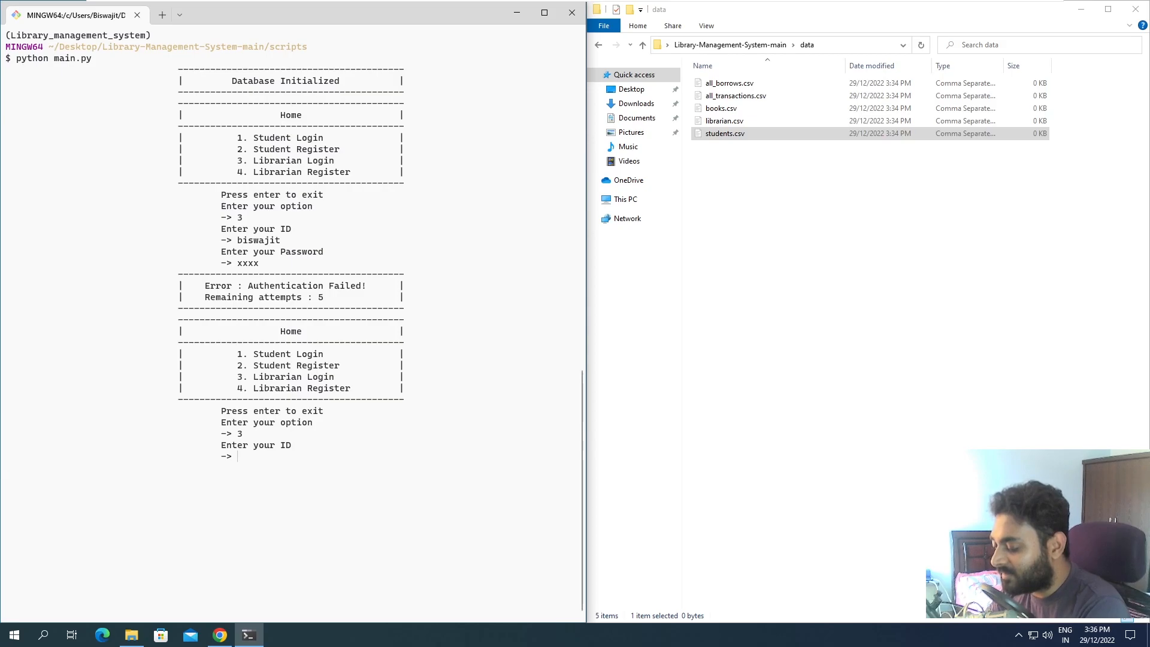
text(j)
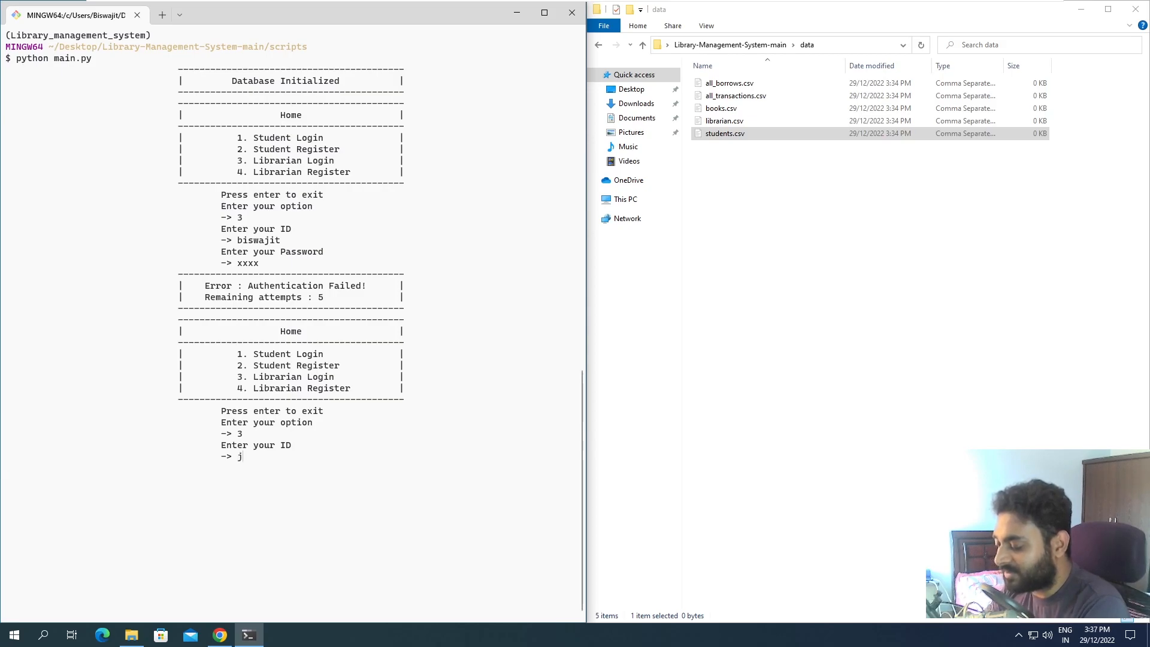
text(uel)
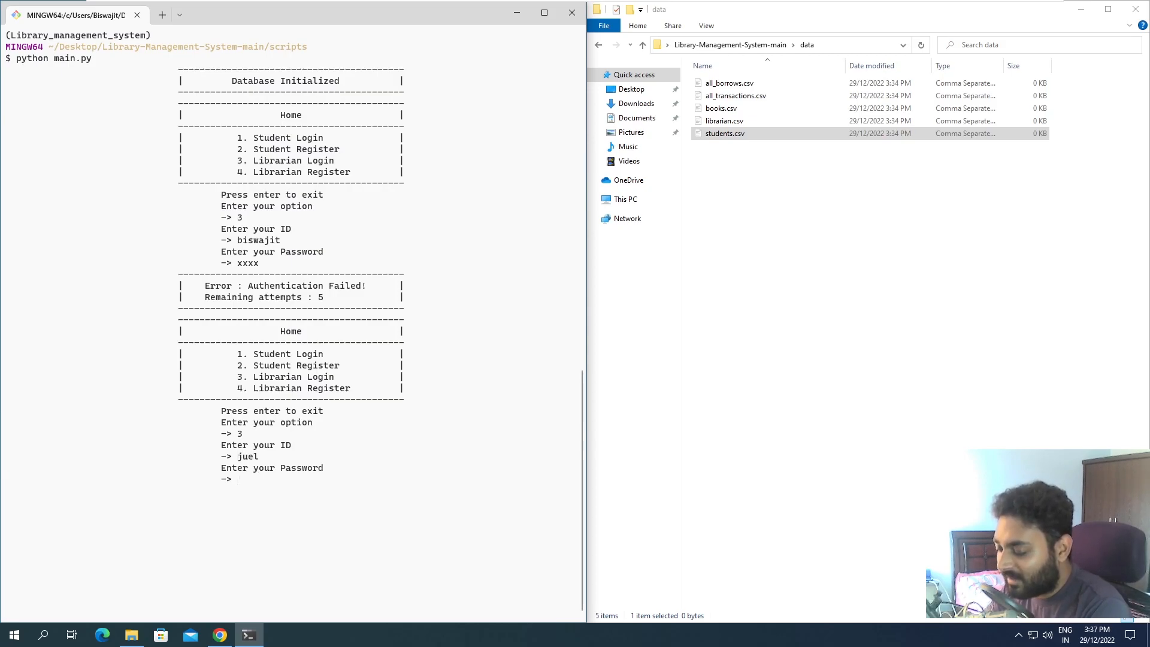
text(xxxx)
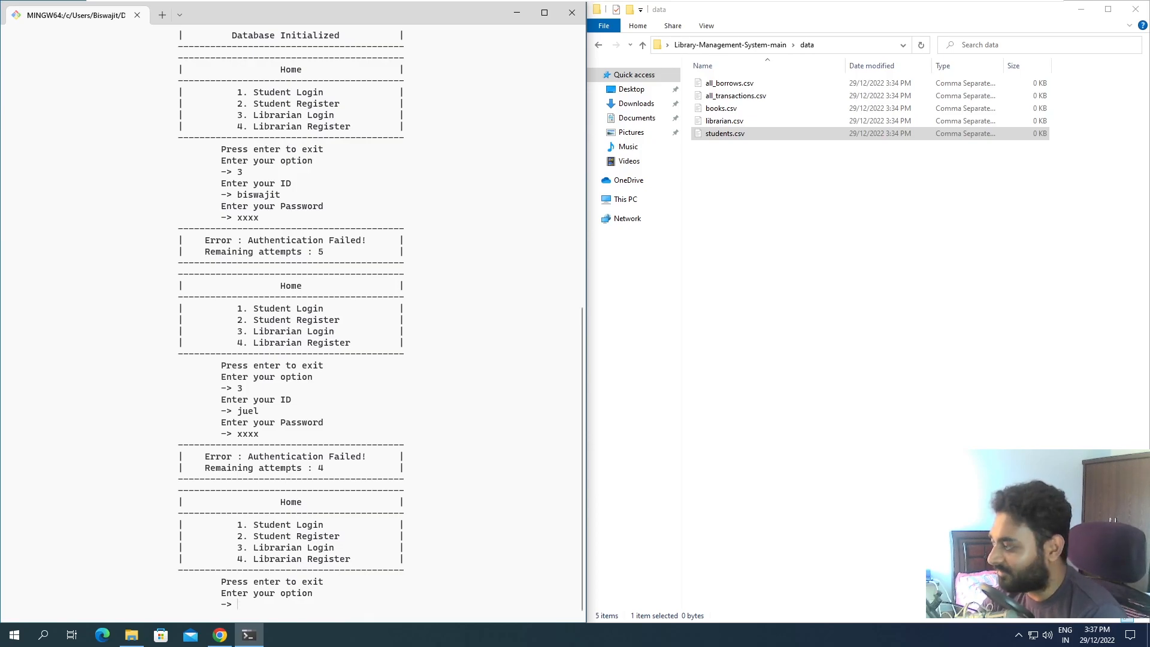
mouse_move(359, 218)
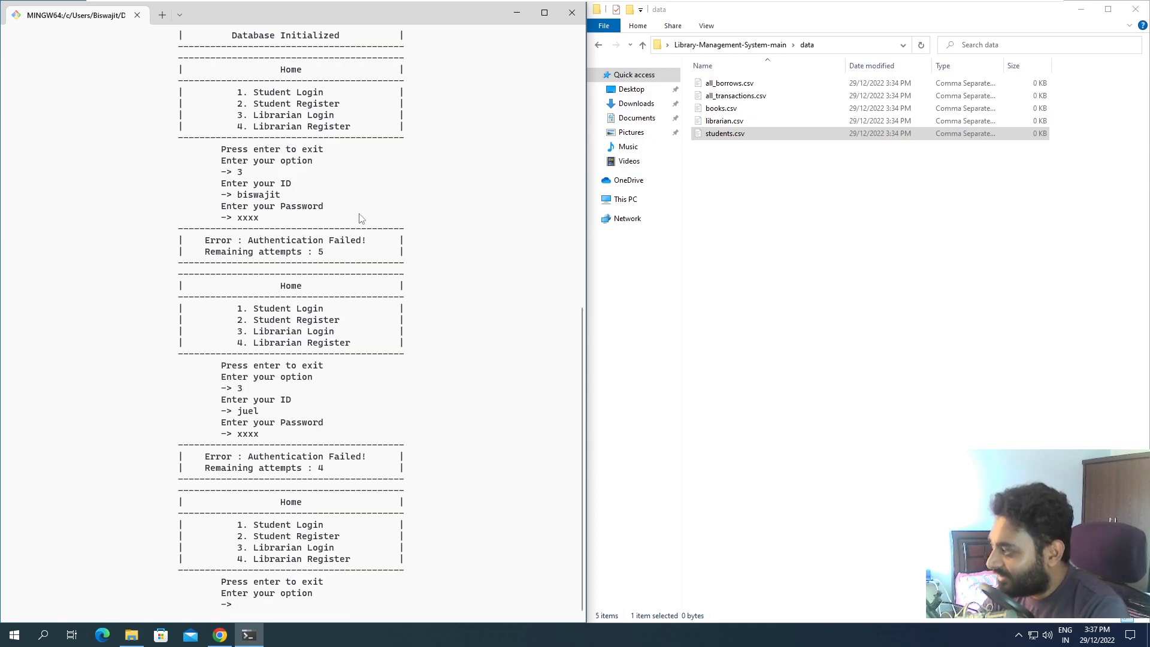
mouse_move(241, 608)
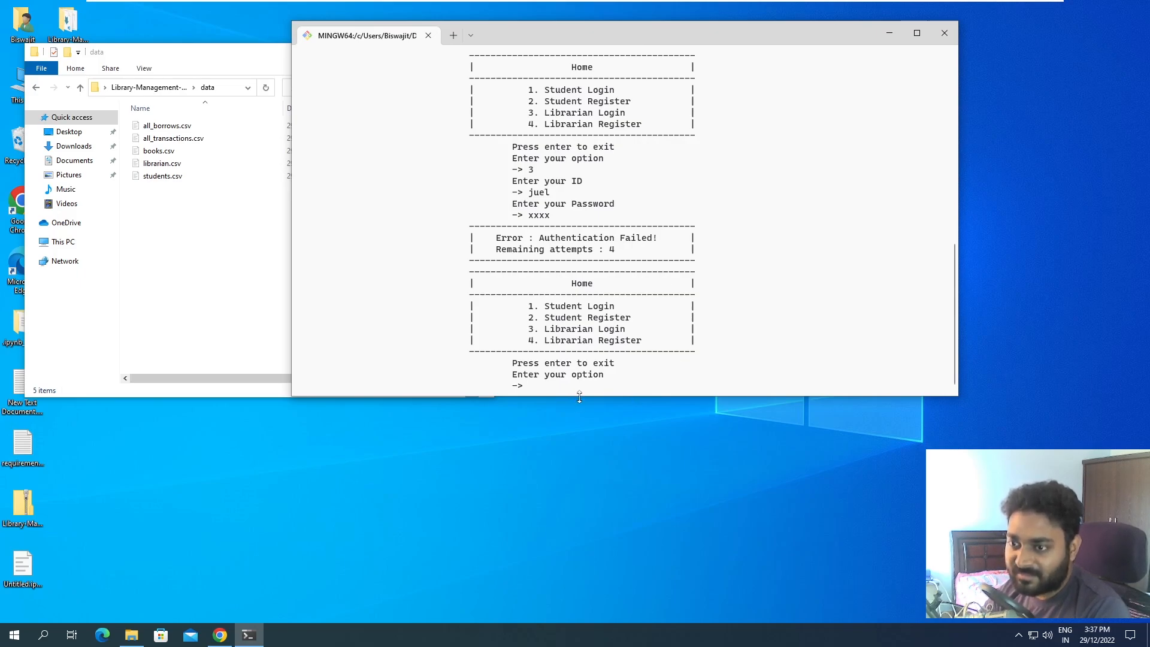
mouse_move(627, 394)
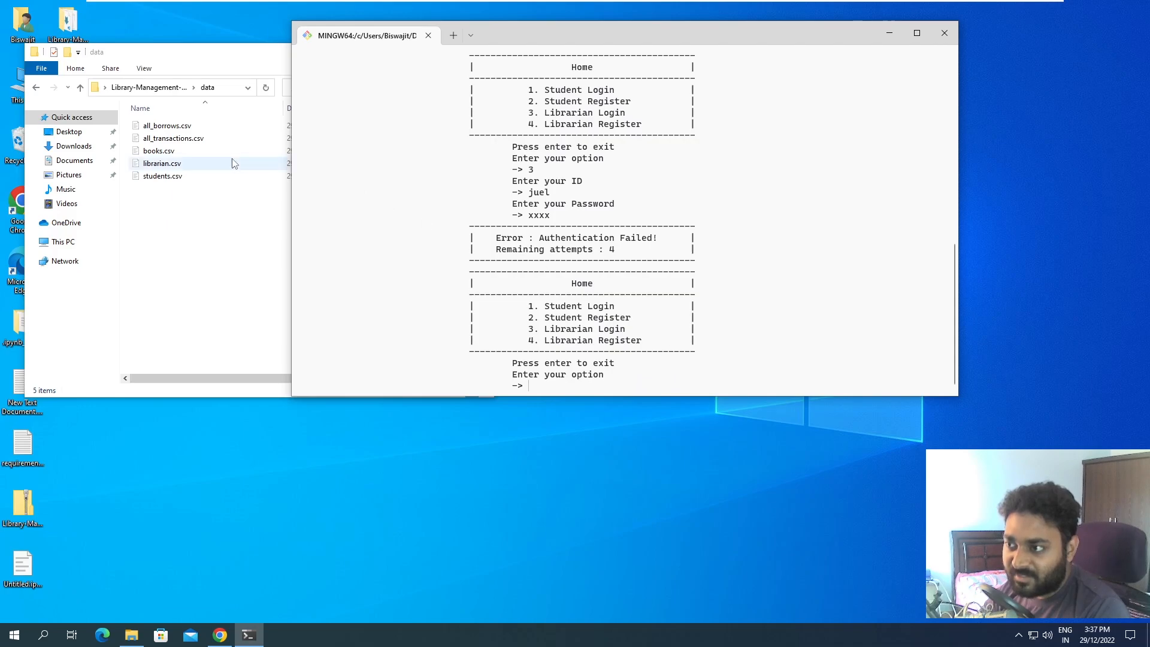
mouse_move(207, 225)
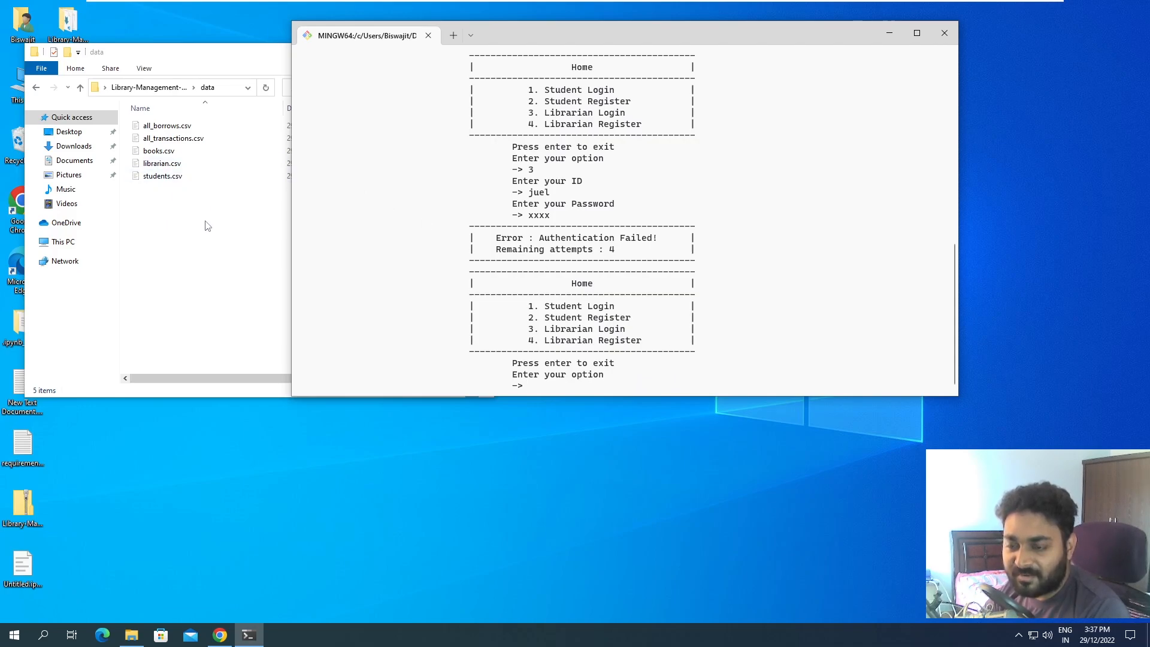
mouse_move(656, 387)
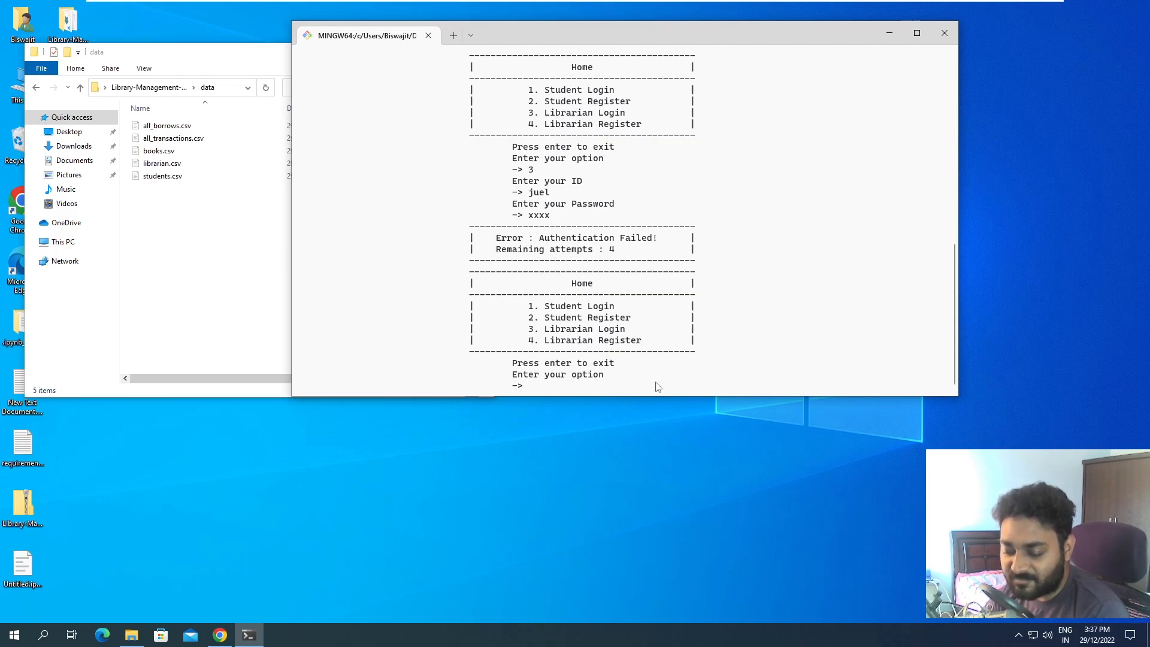
Step: Type invalid option 5 at the home menu prompt
text(5)
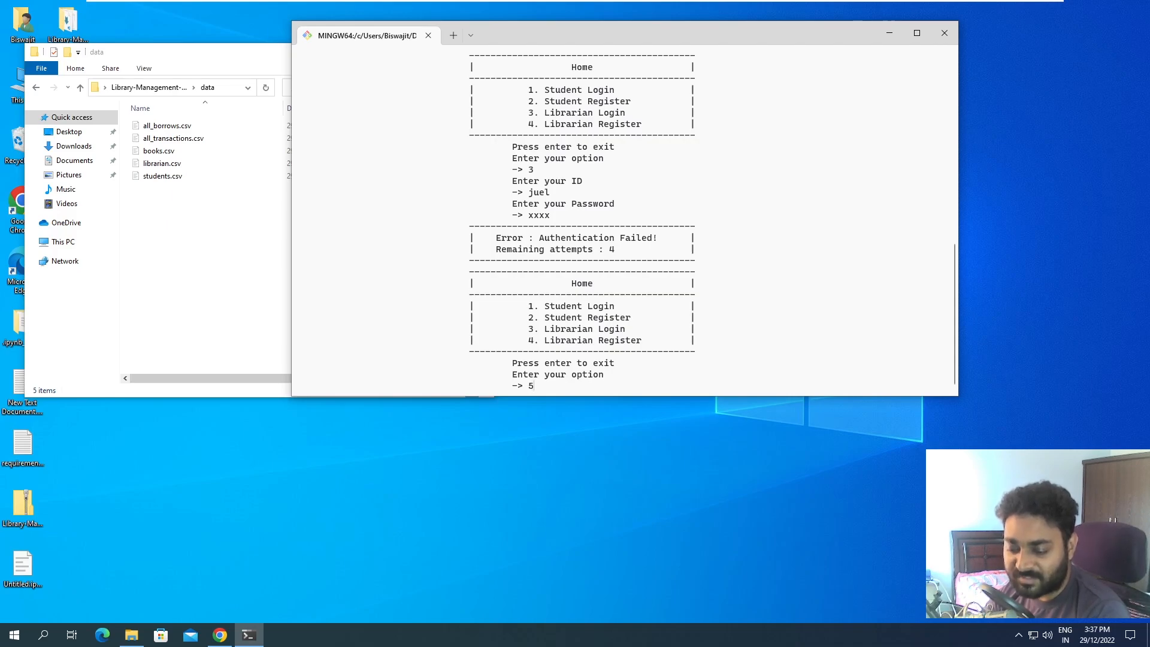
Step: Submit invalid options 5, 7, 9 and 10 until the app exits to the shell
key(Return)
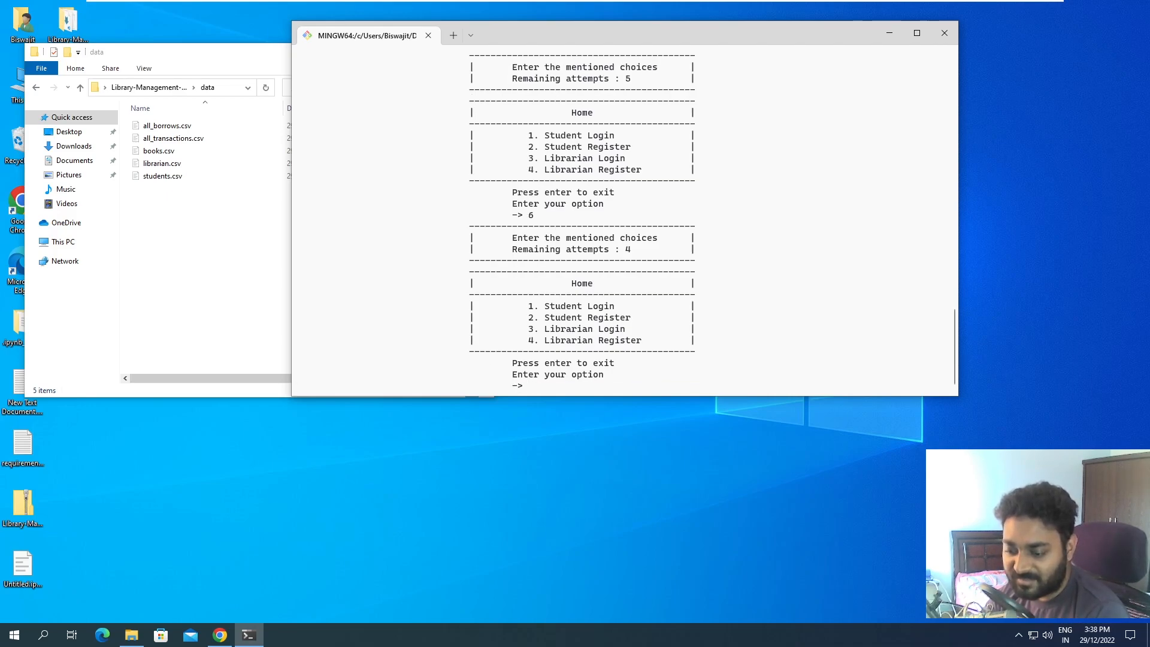
text(7)
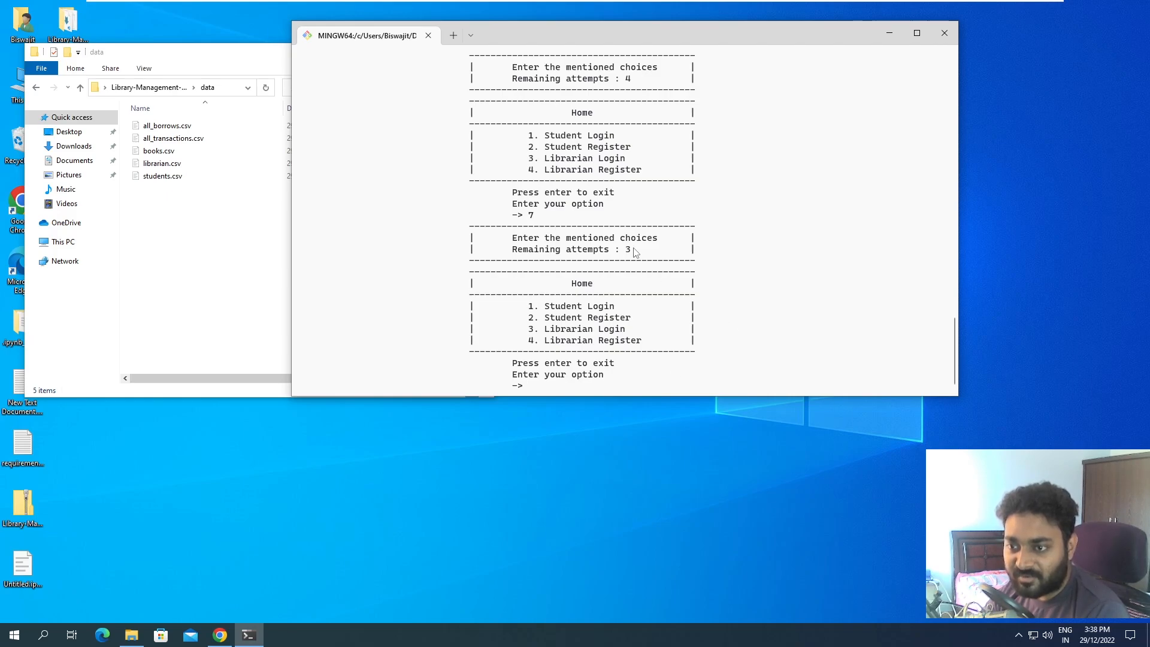
mouse_move(687, 353)
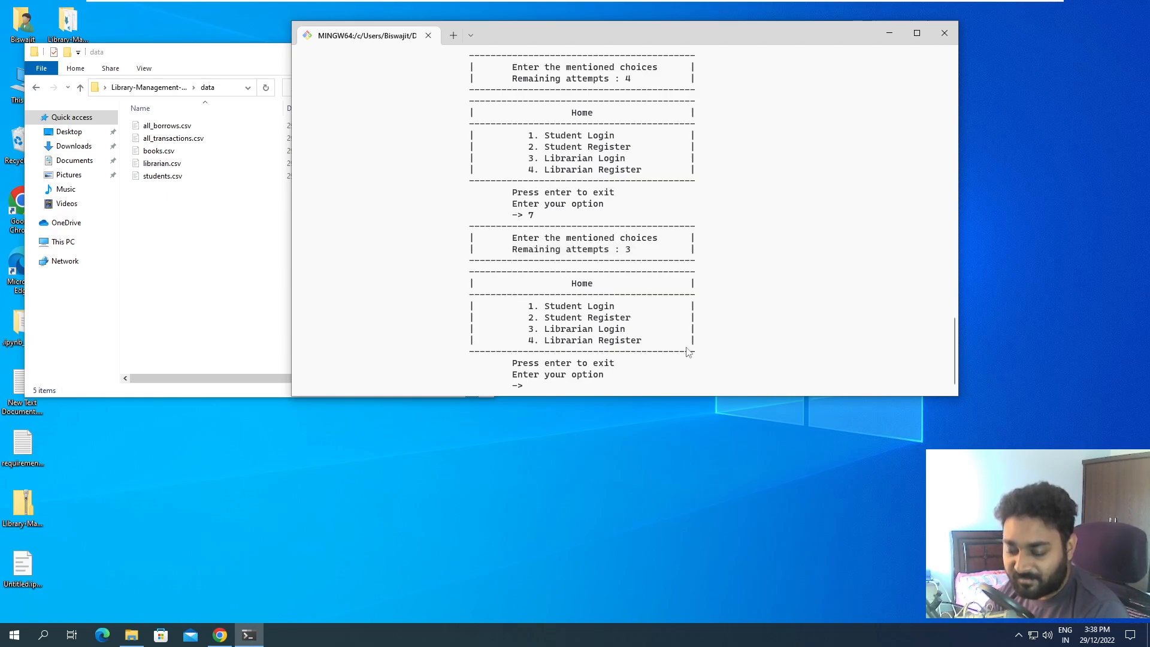
text(9)
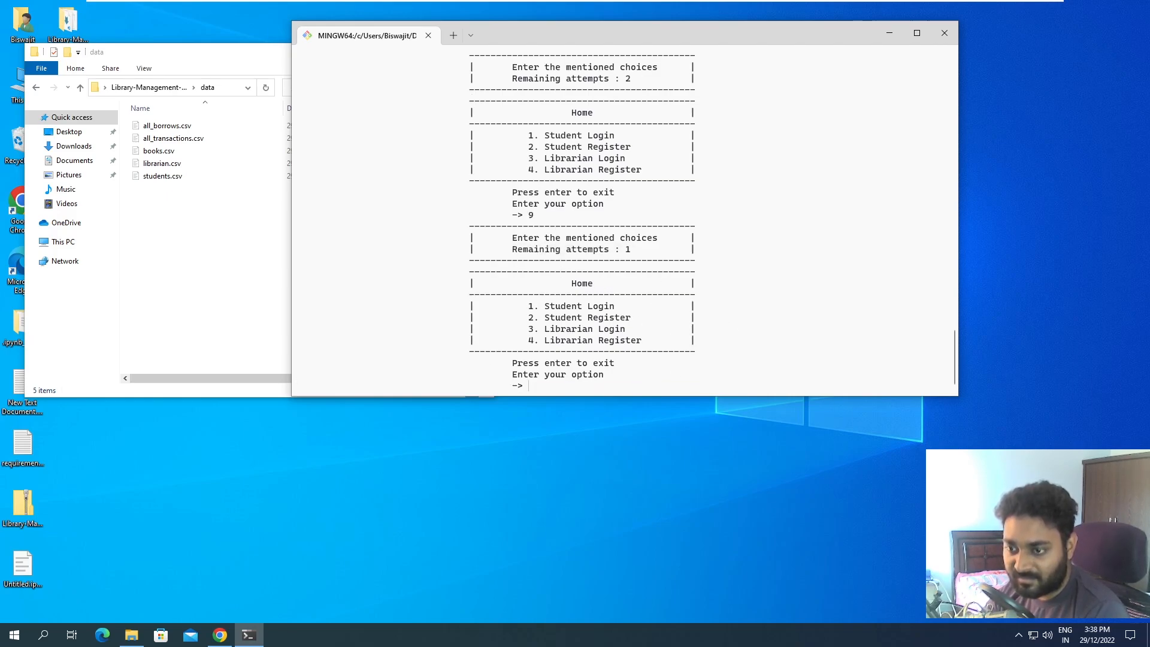
text(10)
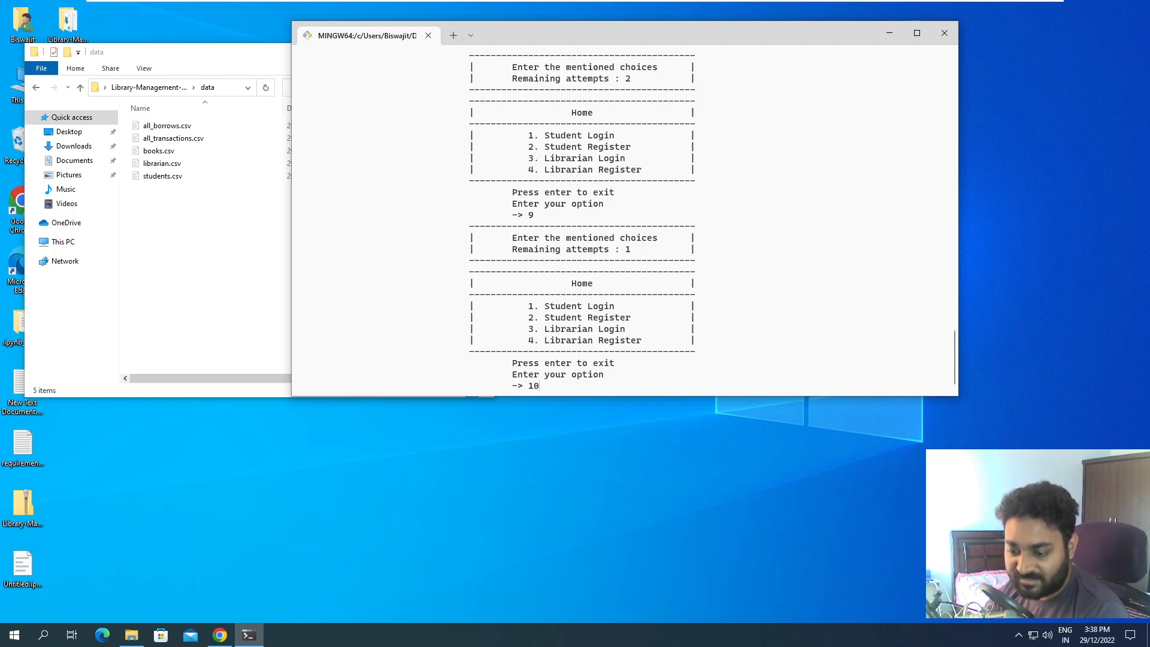
key(Return)
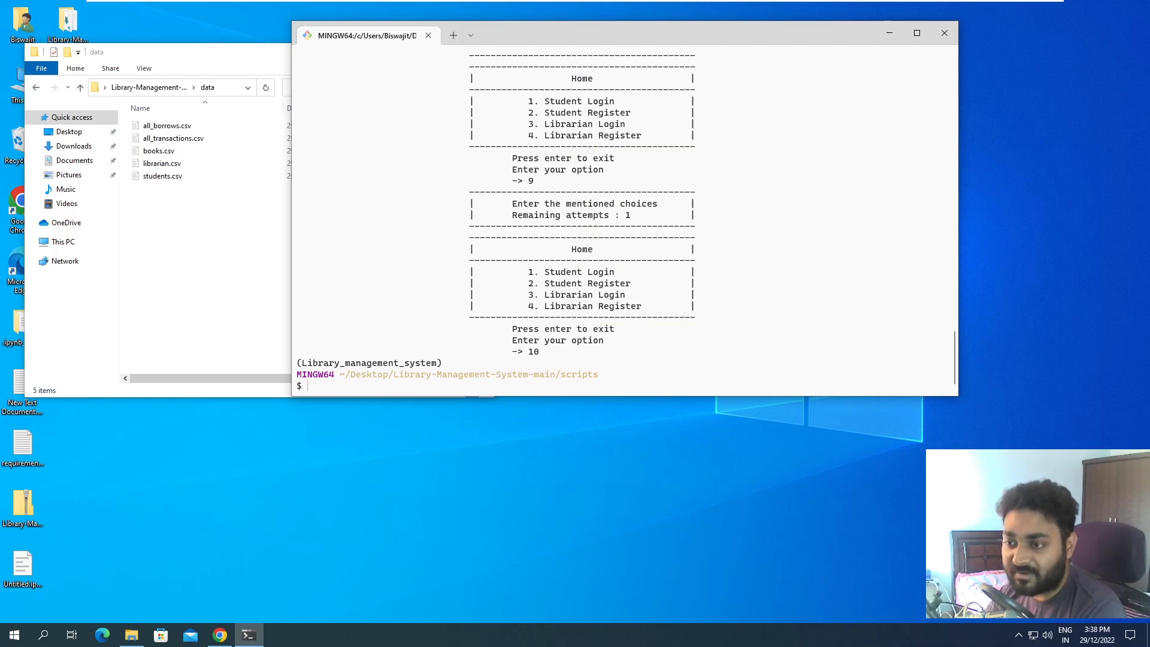
Step: Relaunch main.py and register librarian biswajit via option 4, receiving ID lb0001
text(python main.py)
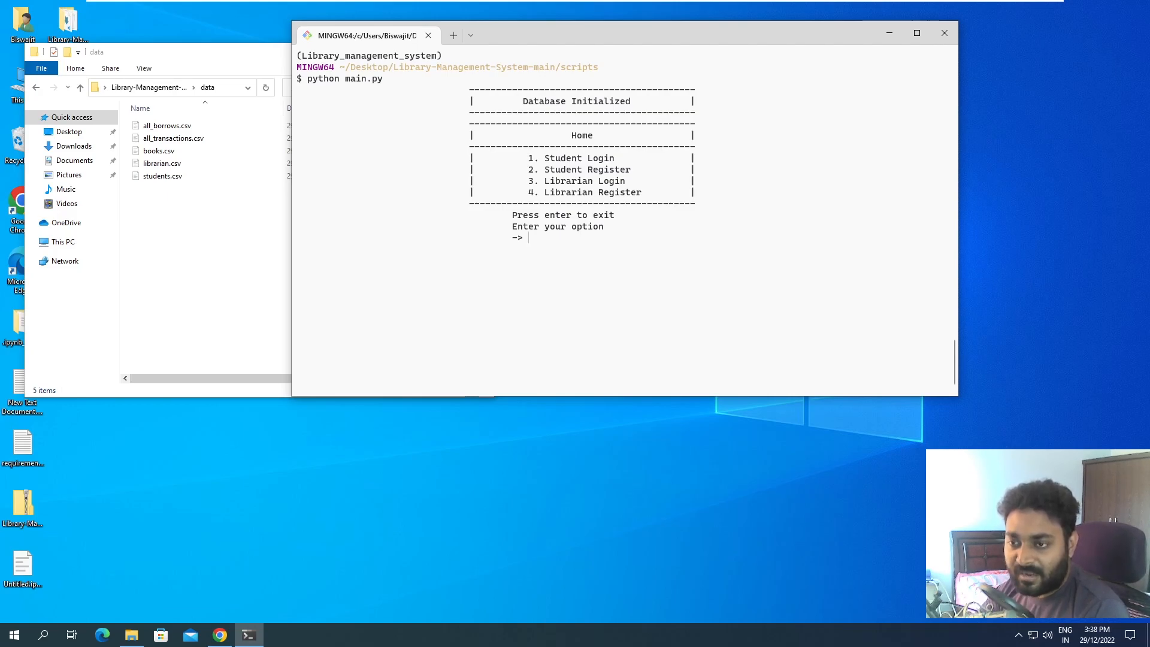
text(4)
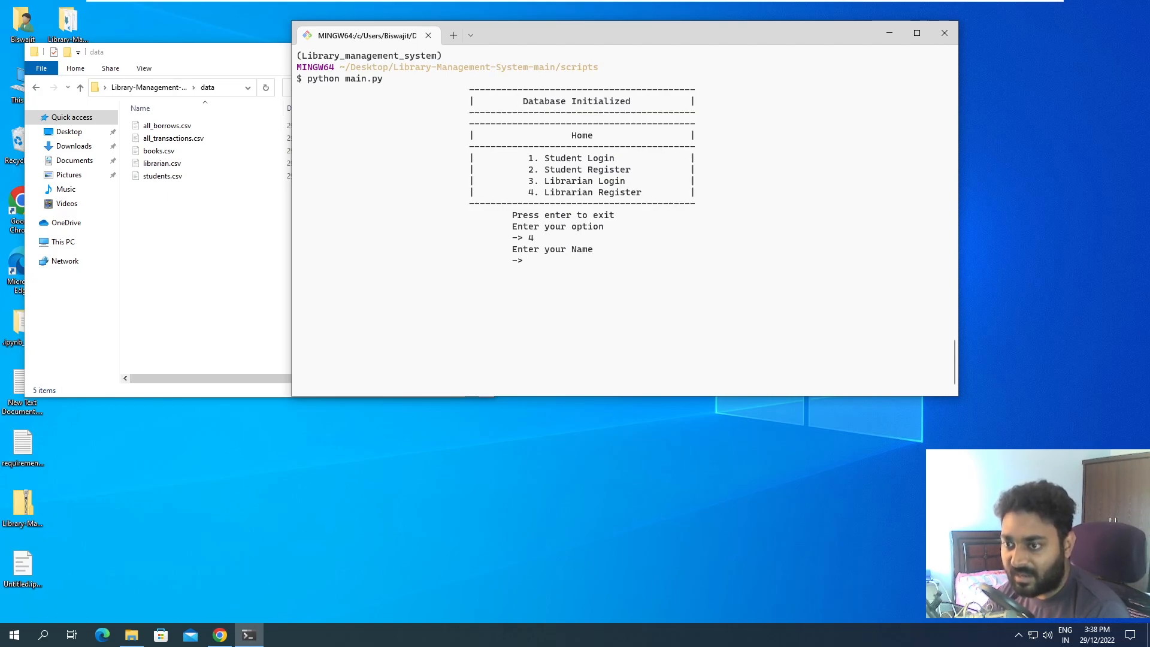
text(biswajit)
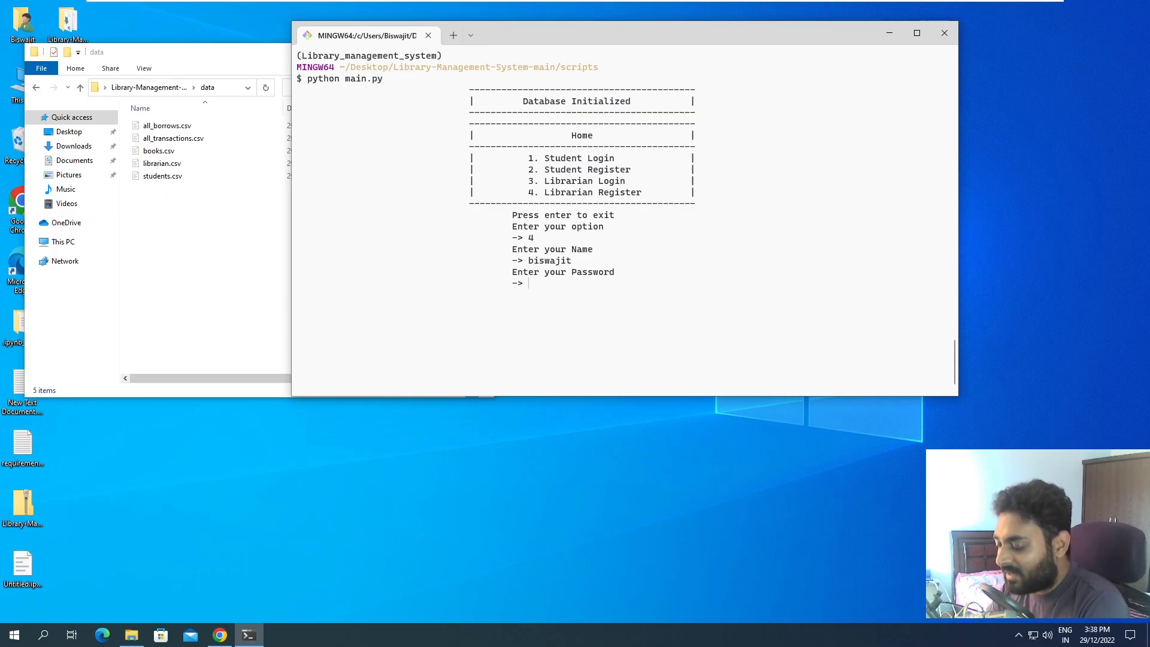
text(x)
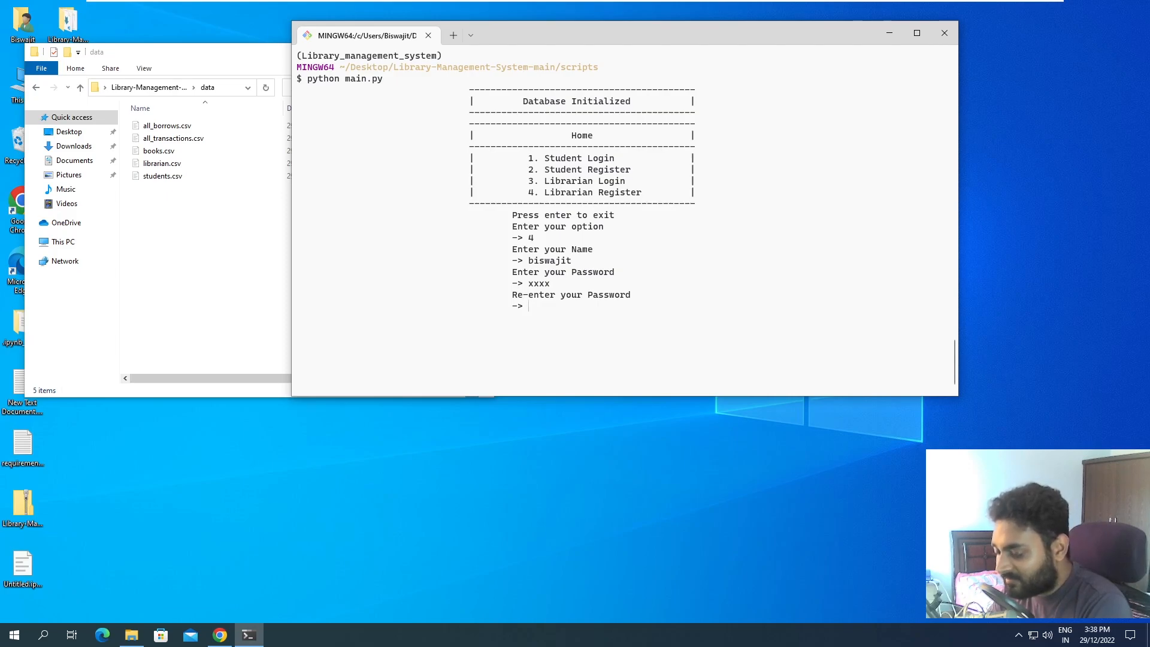
text(xxxx)
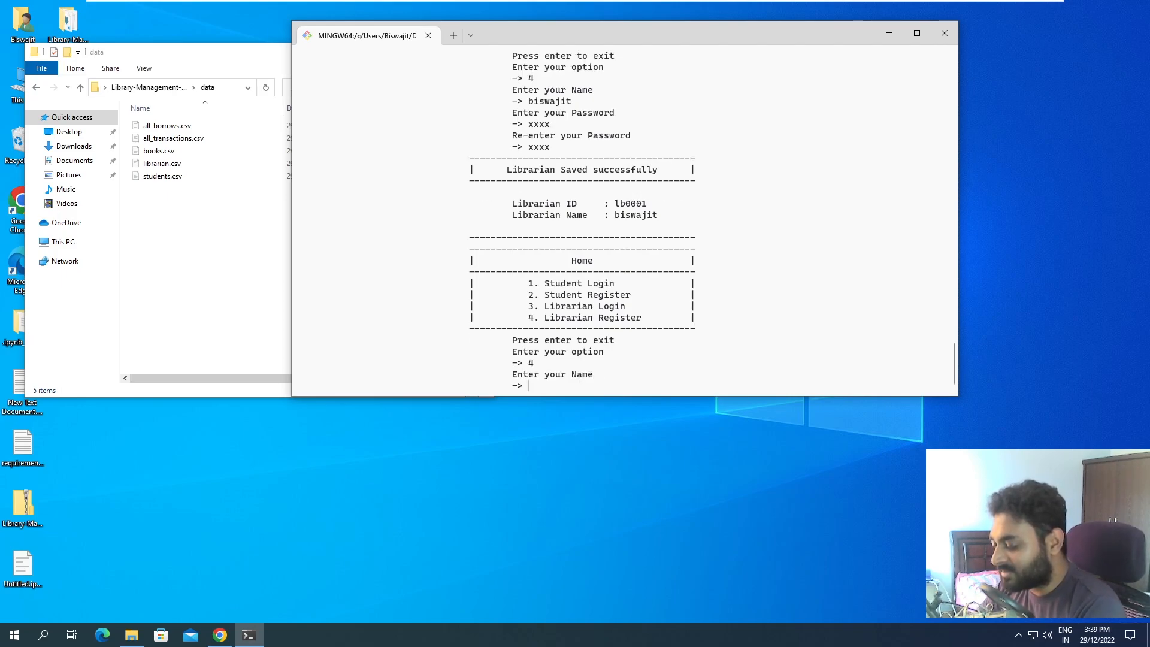
Step: Register librarian Flint with mismatched passwords, triggering the Password not matching error
text(ex)
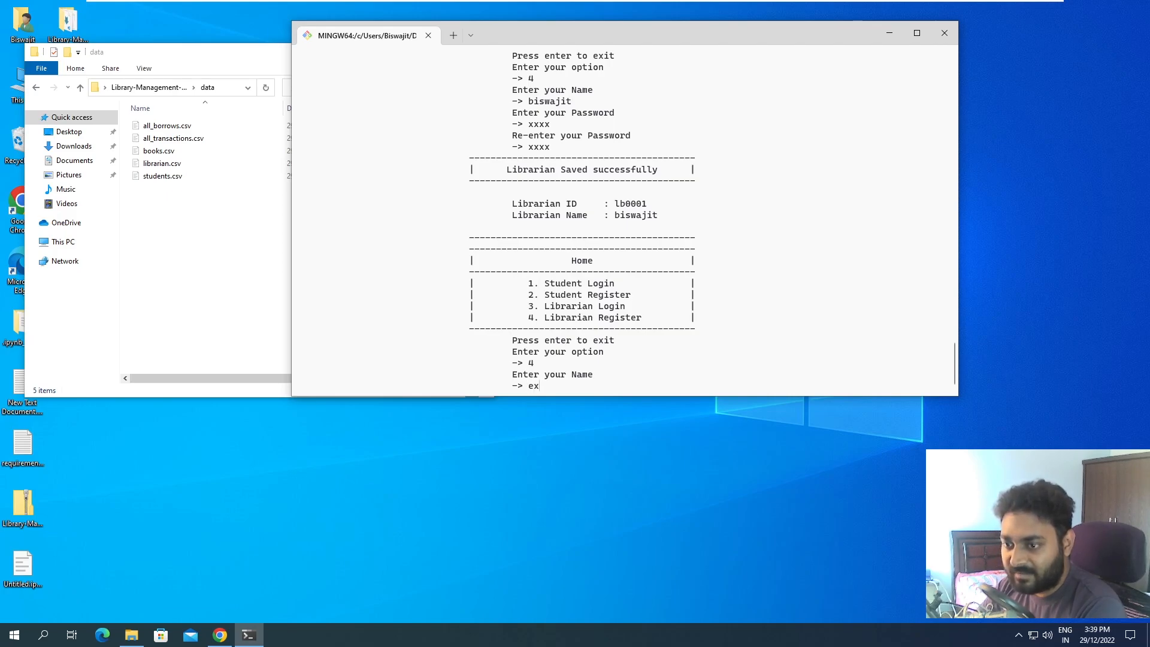
key(Backspace)
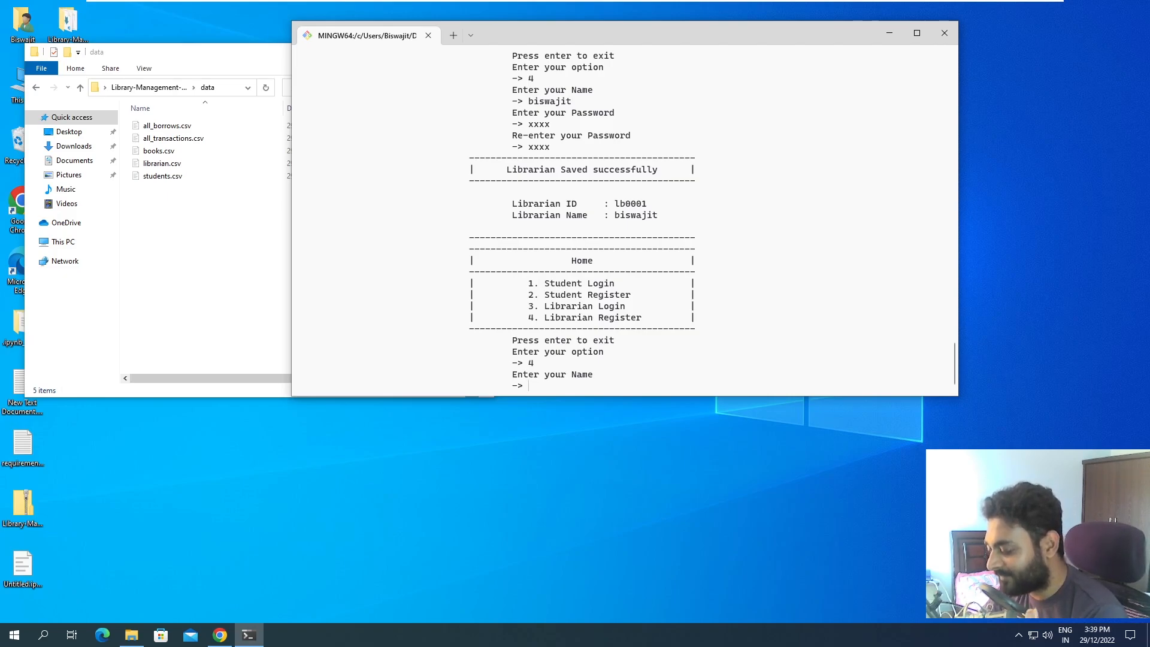
text(Fl)
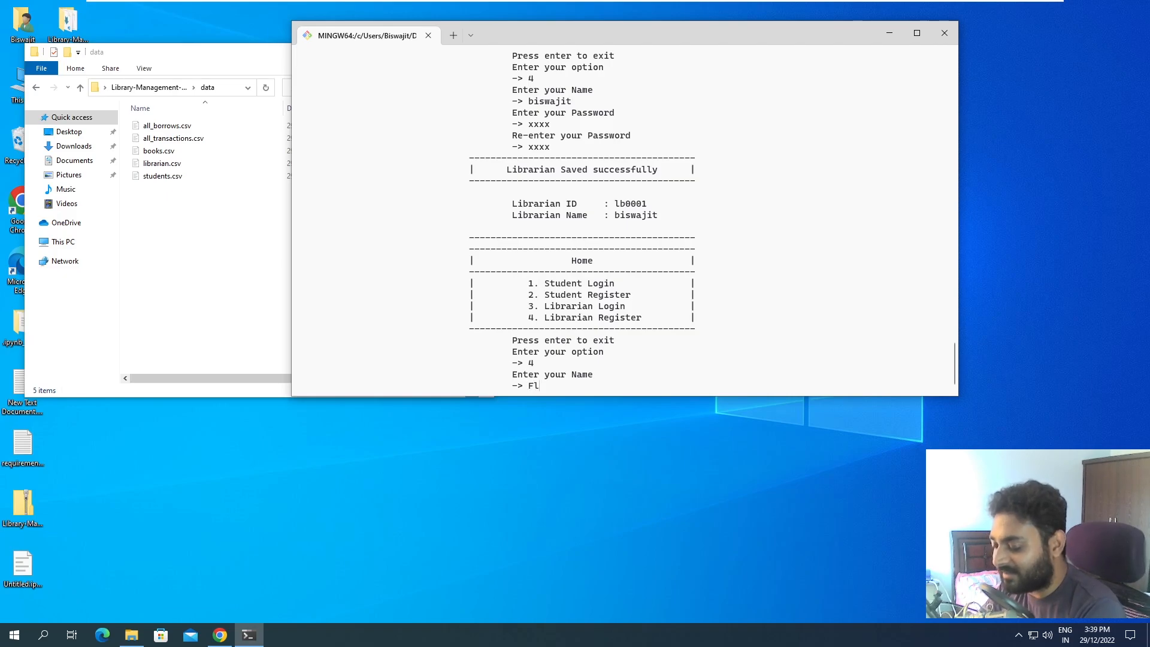
text(Flint)
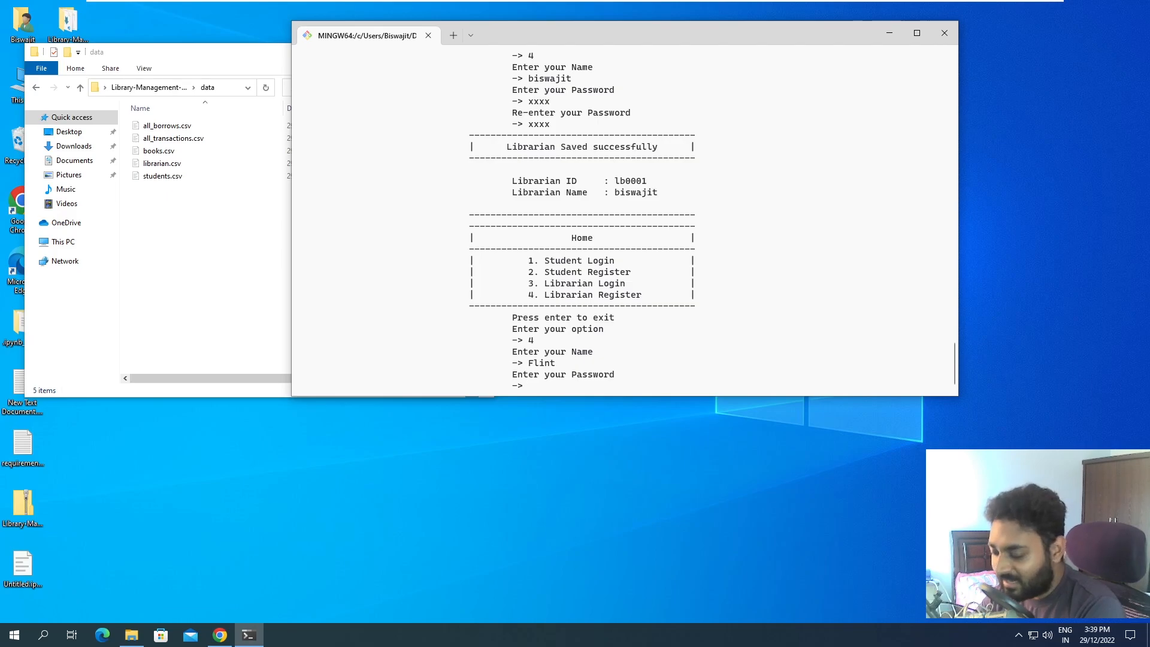
text(xx)
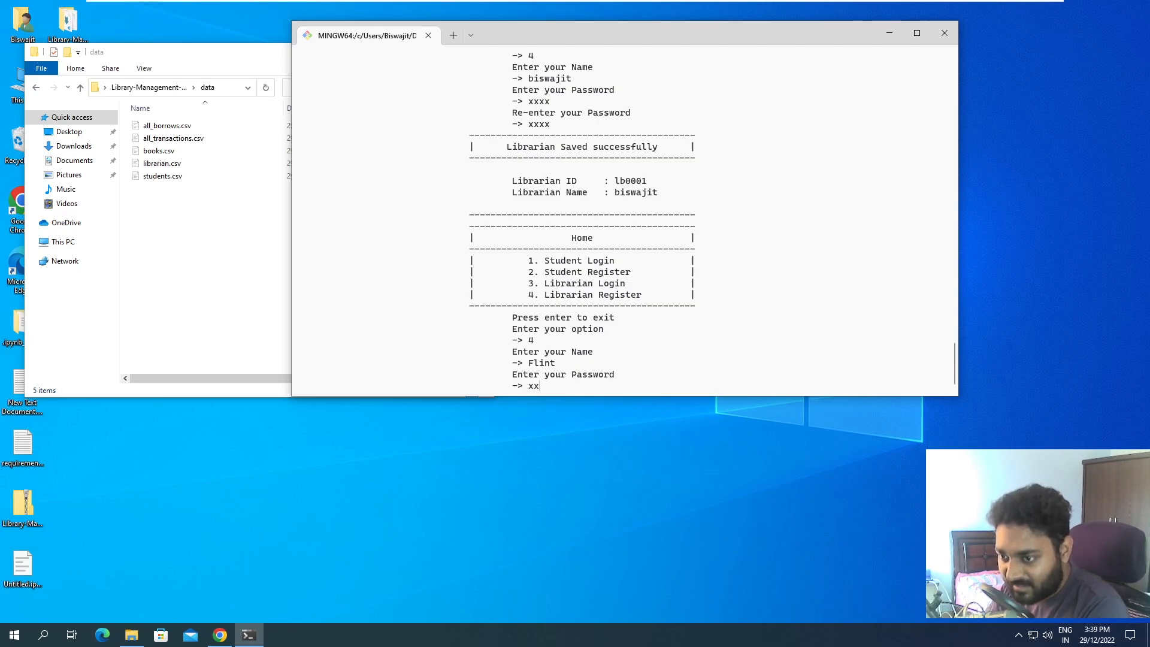
text(xx)
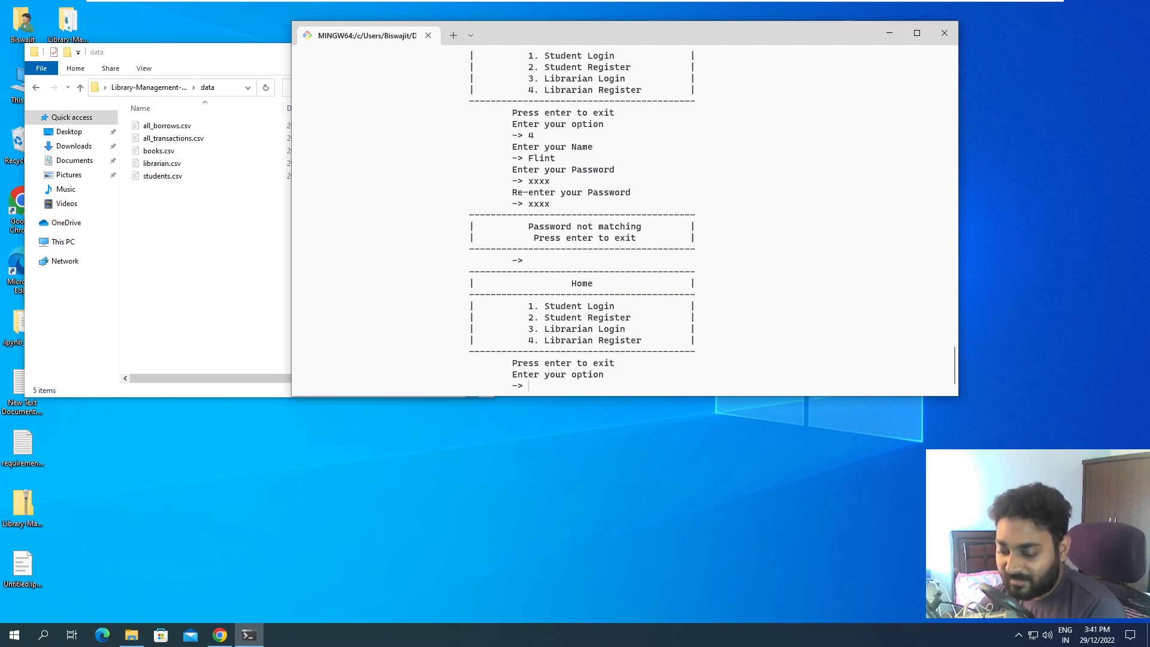
Step: Re-enter option 4 at the home menu
text(4)
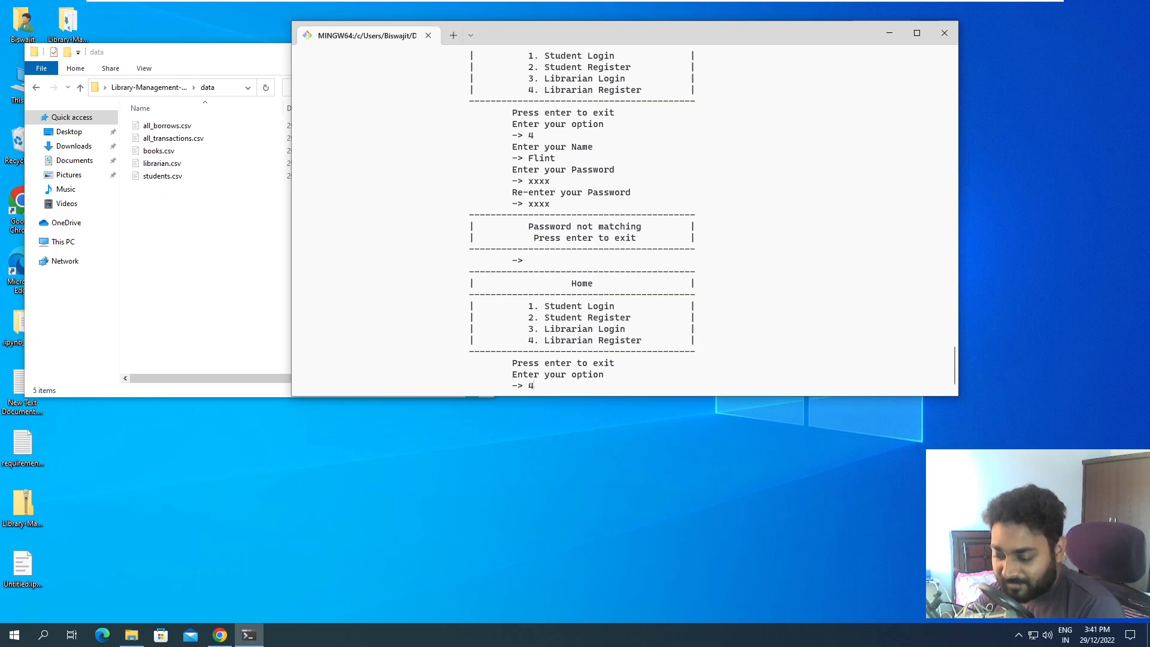
key(Backspace)
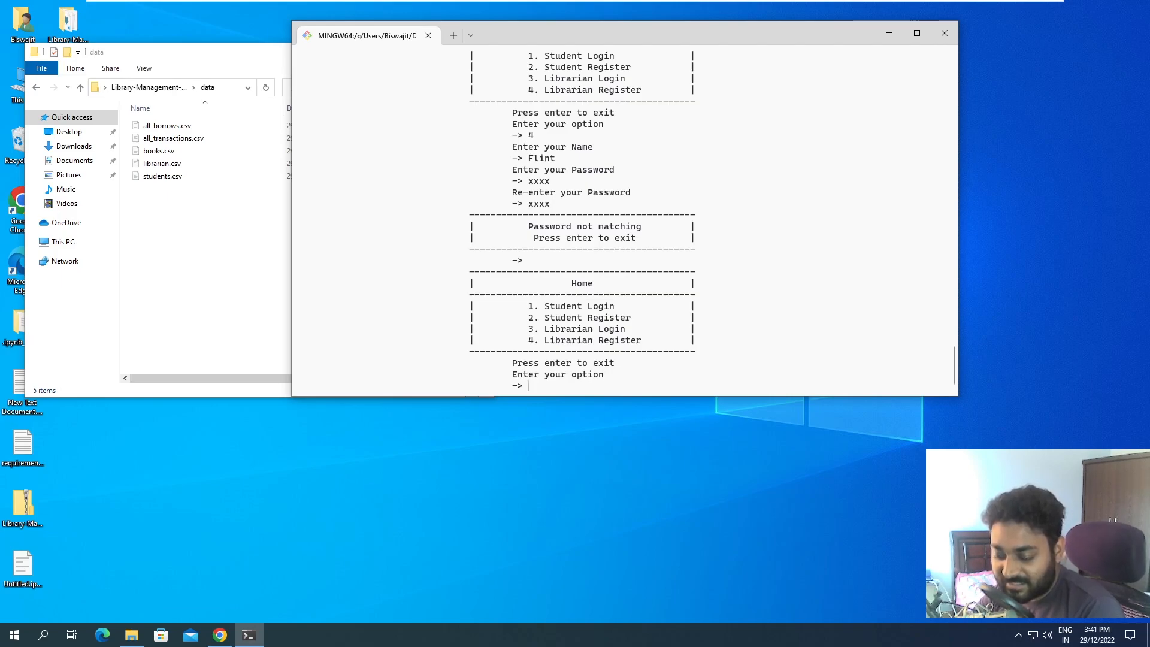
text(4)
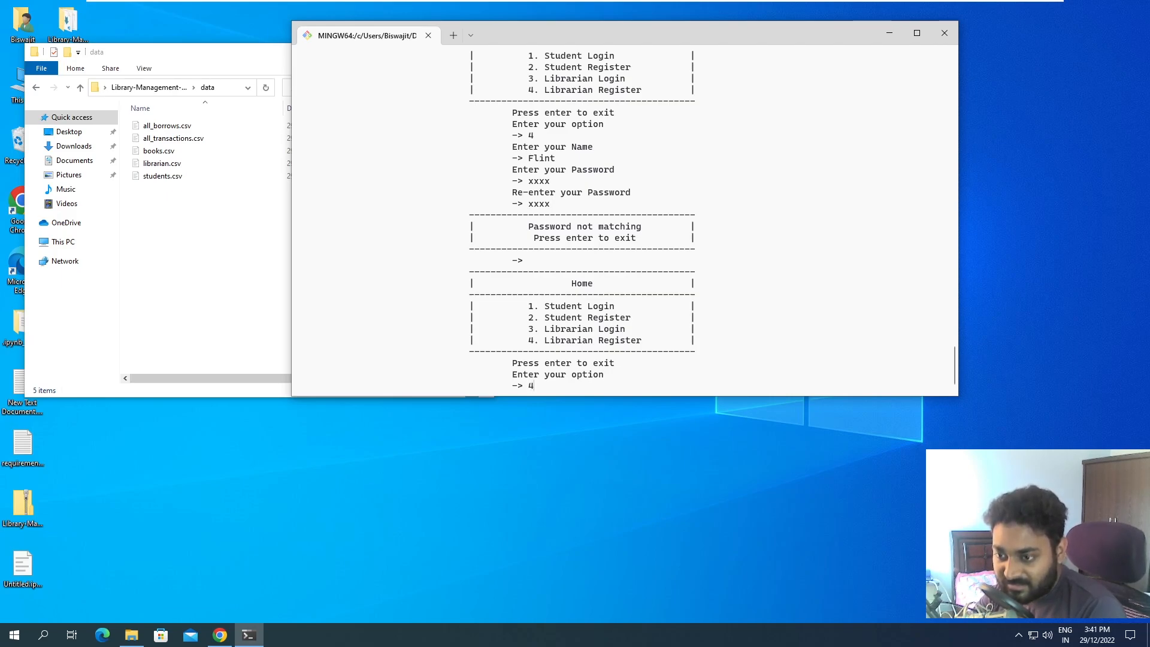